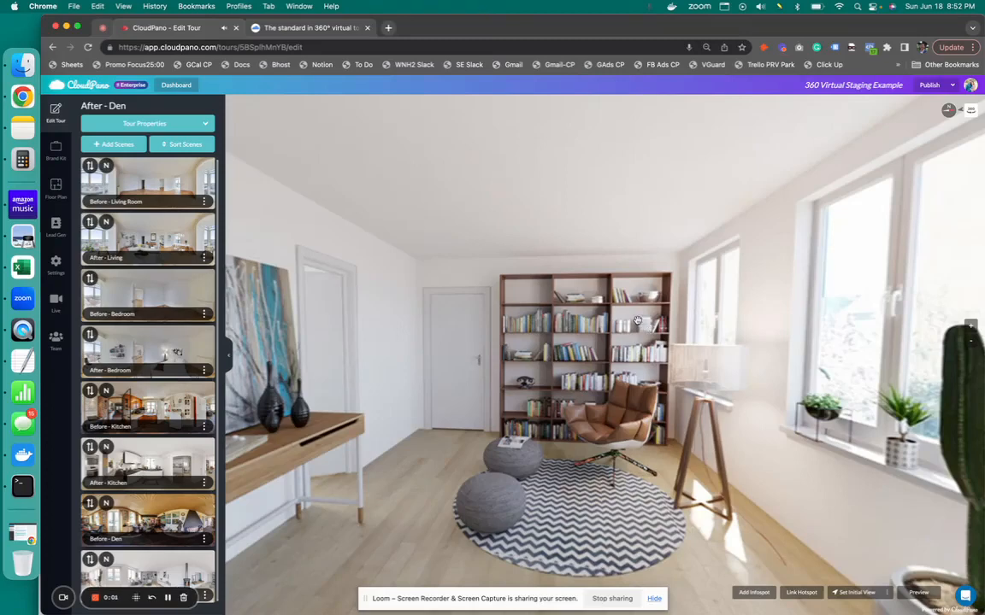
{"action": "mouse_move", "coordinate": [543, 394]}
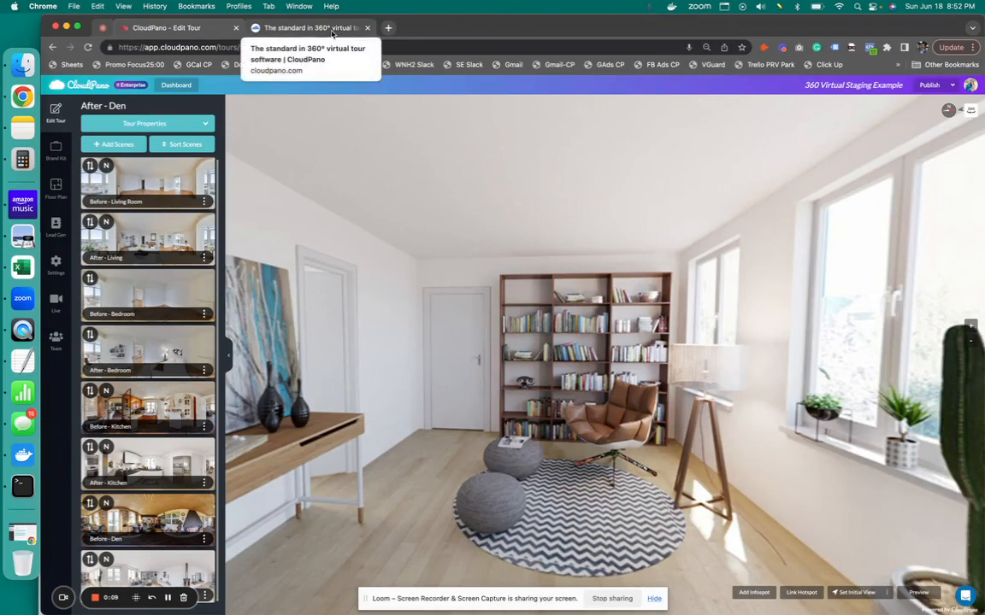
Switch to the cloudpano.com site and scroll through its feature sections, ending back at the top banner
{"action": "left_click", "coordinate": [311, 27]}
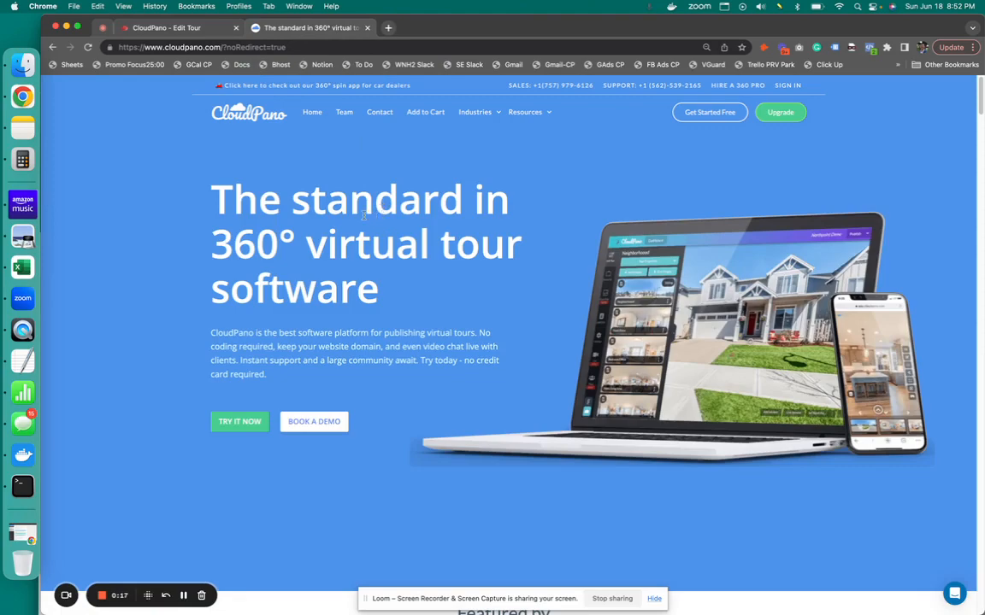
{"action": "scroll", "scroll_direction": "down", "scroll_amount": 3}
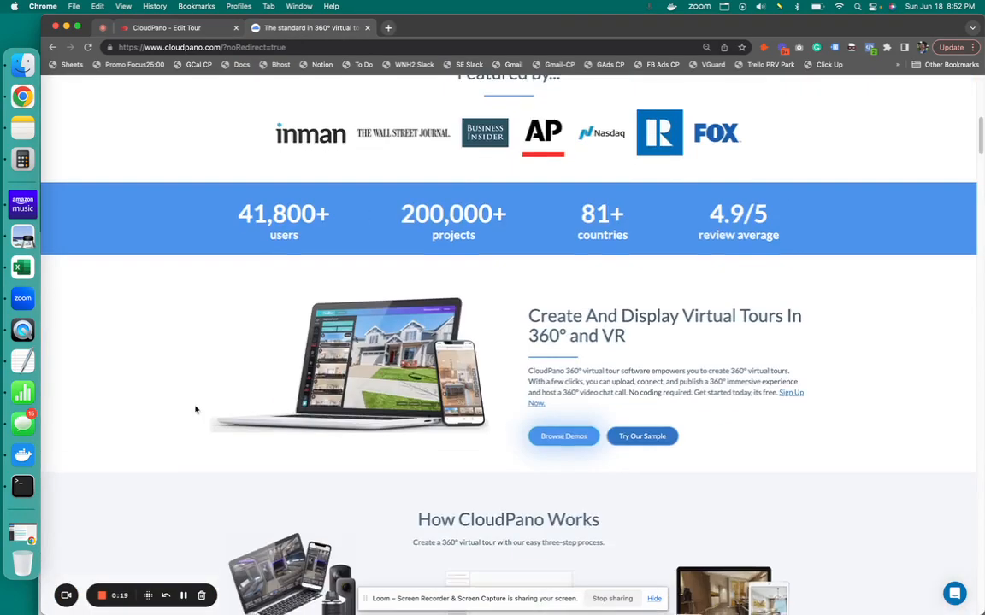
{"action": "scroll", "scroll_direction": "down", "scroll_amount": 3}
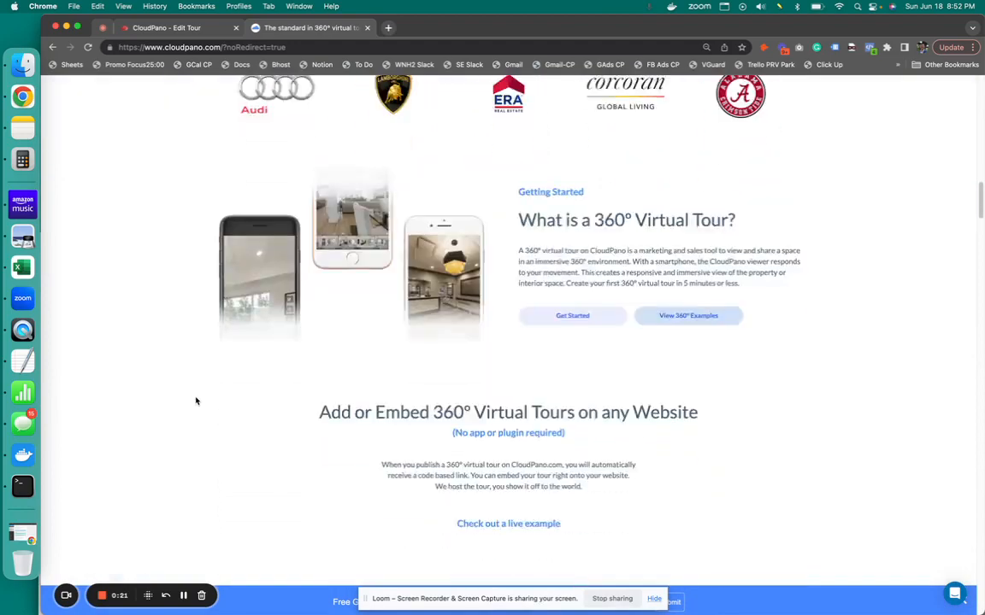
{"action": "scroll", "scroll_direction": "down", "scroll_amount": 3}
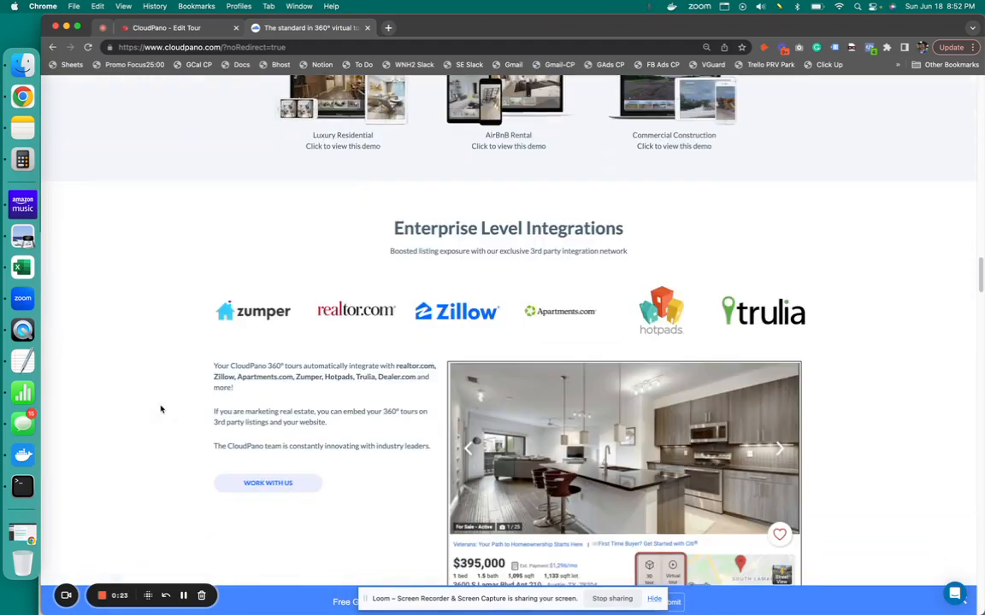
{"action": "scroll", "scroll_direction": "down", "scroll_amount": 3}
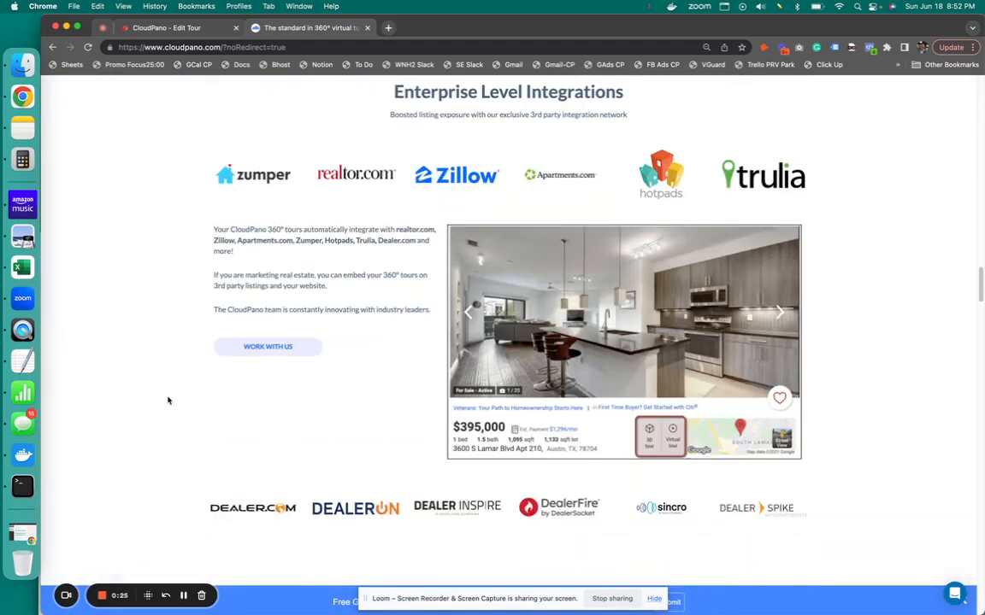
{"action": "scroll", "scroll_direction": "down", "scroll_amount": 3}
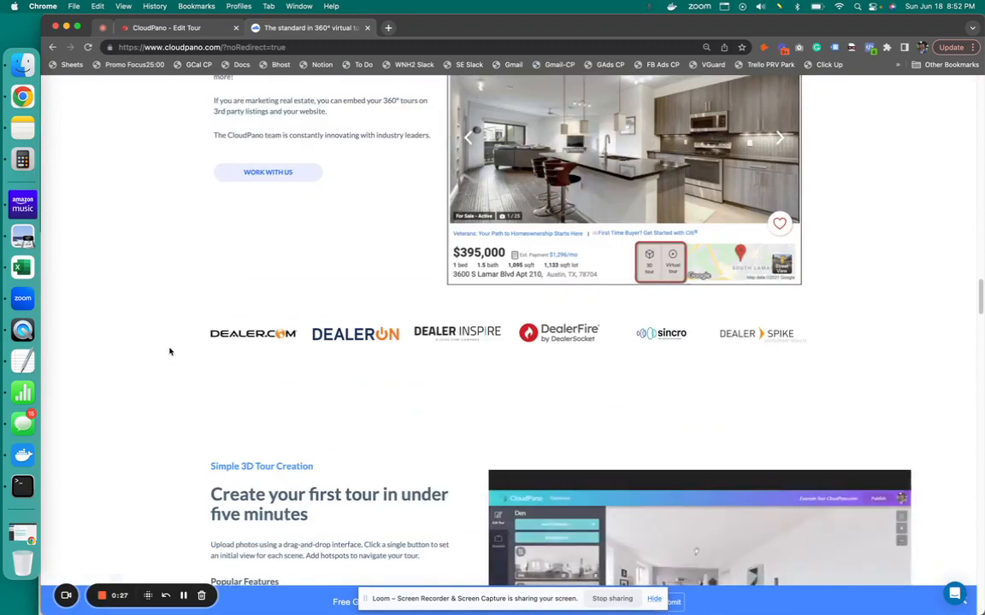
{"action": "scroll", "scroll_direction": "down", "scroll_amount": 3}
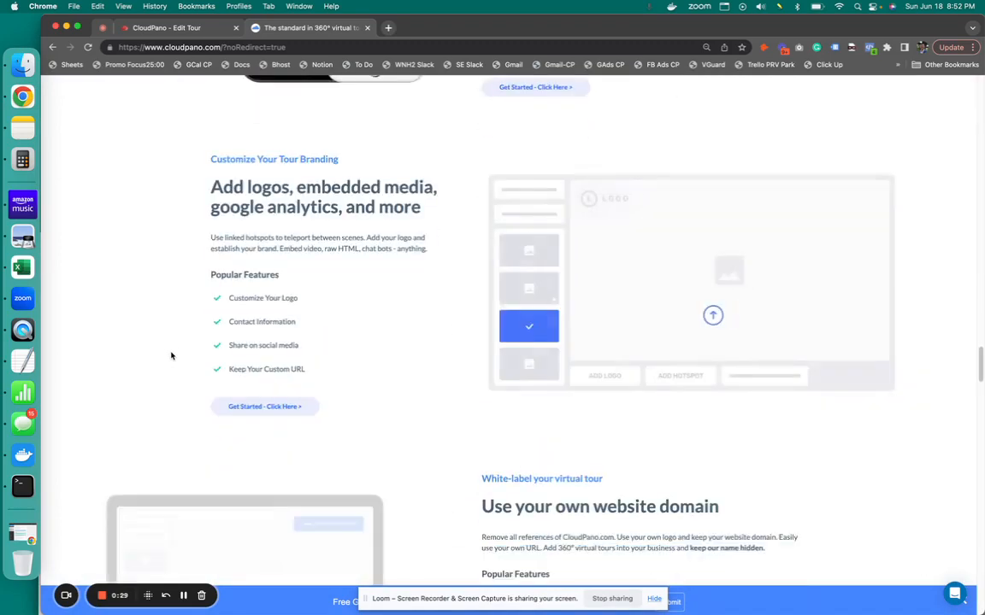
{"action": "scroll", "scroll_direction": "down", "scroll_amount": 3}
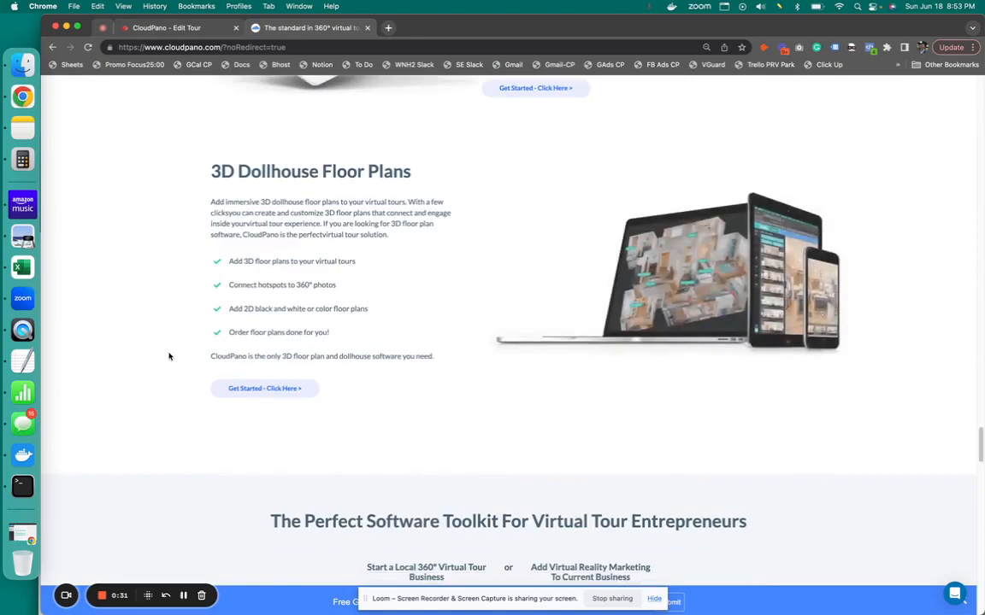
{"action": "scroll", "scroll_direction": "down", "scroll_amount": 3}
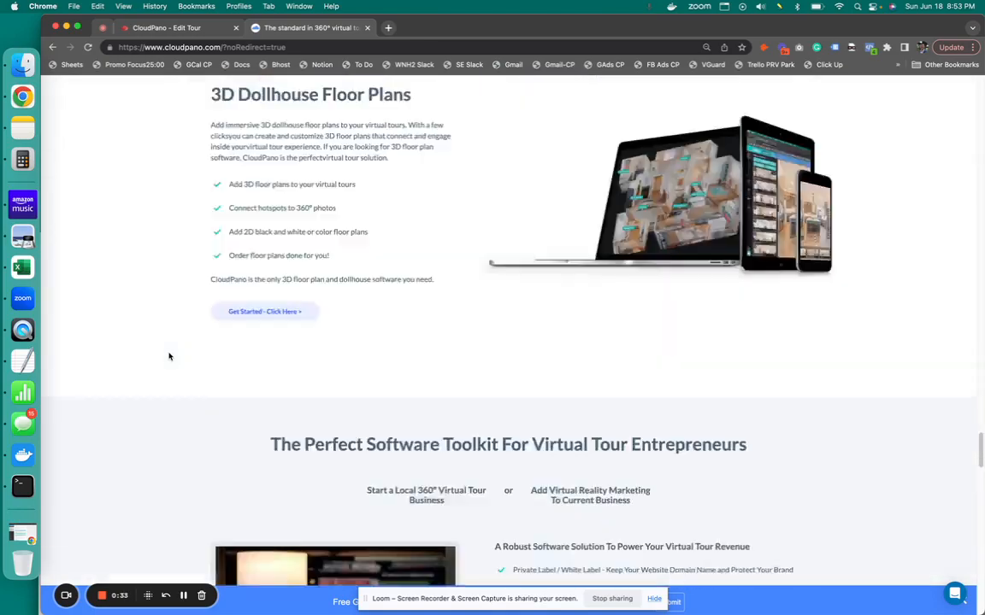
{"action": "scroll", "scroll_direction": "up", "scroll_amount": 3}
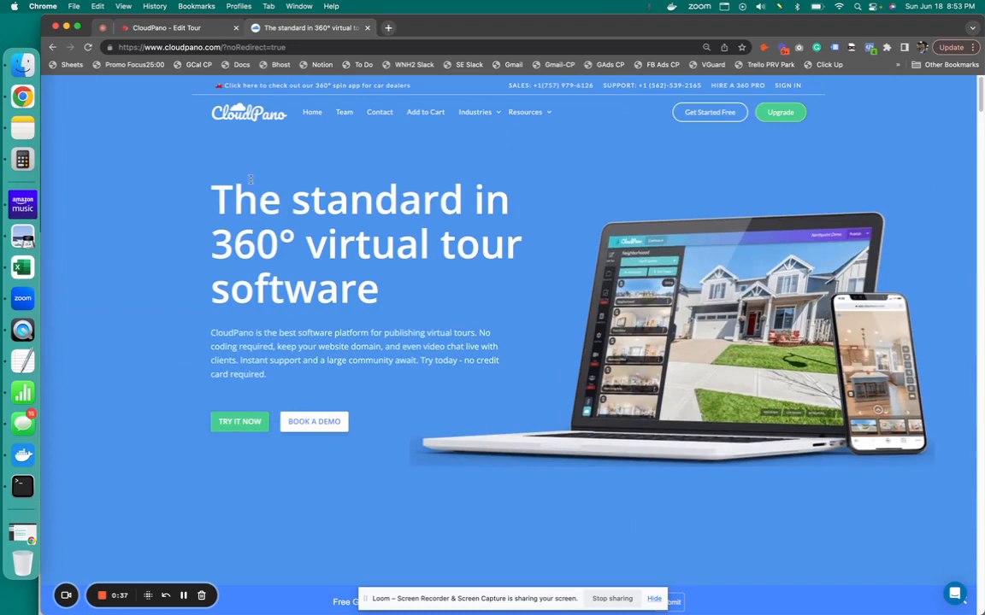
Switch back to the CloudPano Edit Tour tab showing the After - Den scene
{"action": "left_click", "coordinate": [168, 27]}
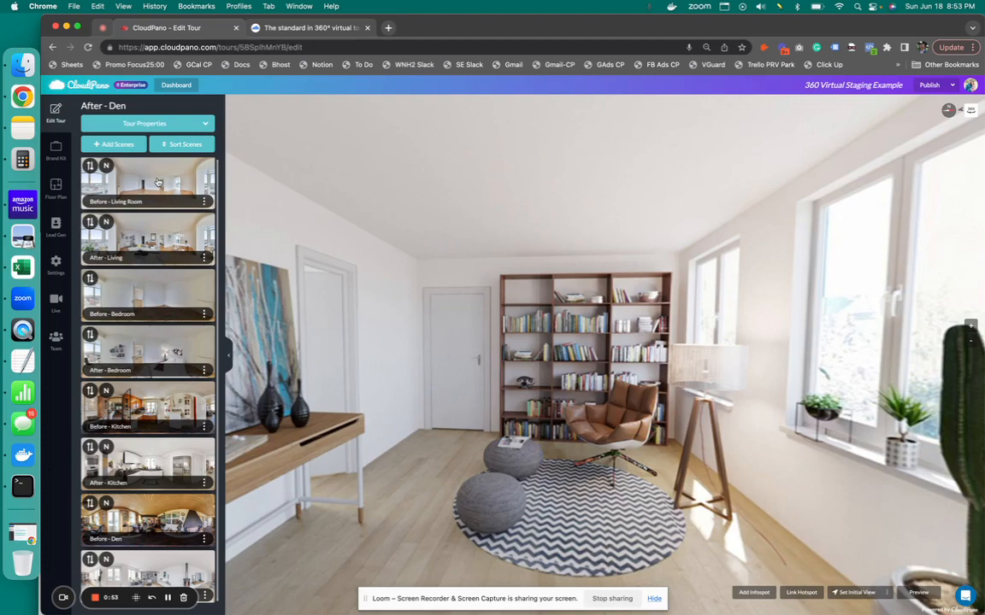
Step through the Living Room, Bedroom, Kitchen and Den before/after scene thumbnails, ending on Before - Den
{"action": "left_click", "coordinate": [147, 179]}
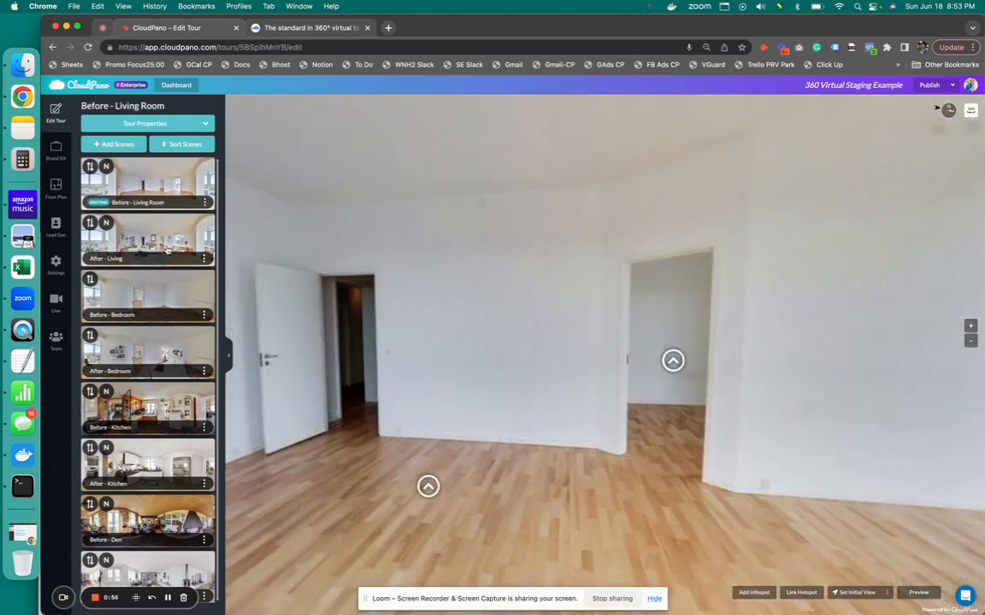
{"action": "left_click", "coordinate": [147, 239]}
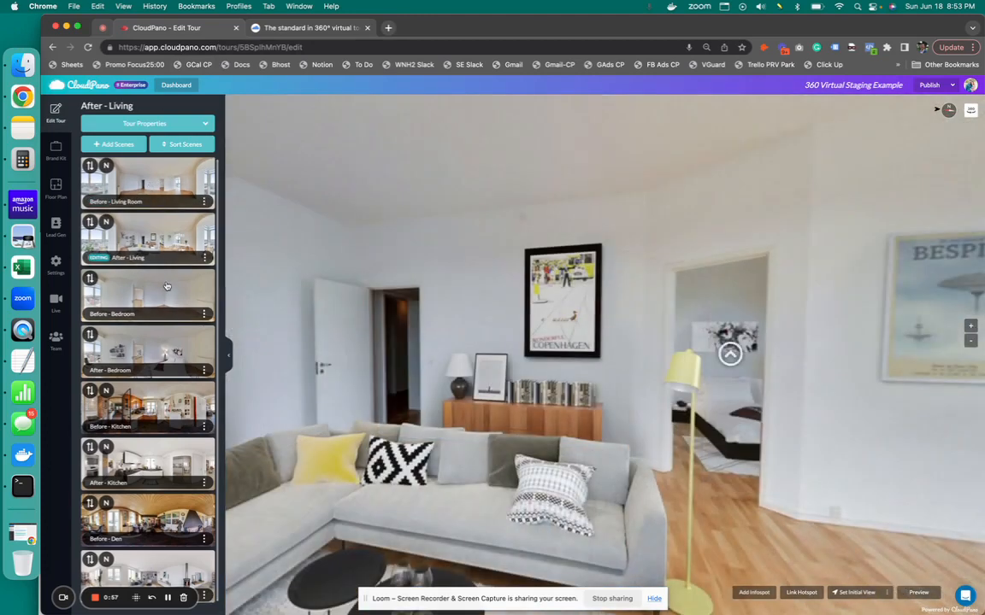
{"action": "left_click", "coordinate": [147, 291]}
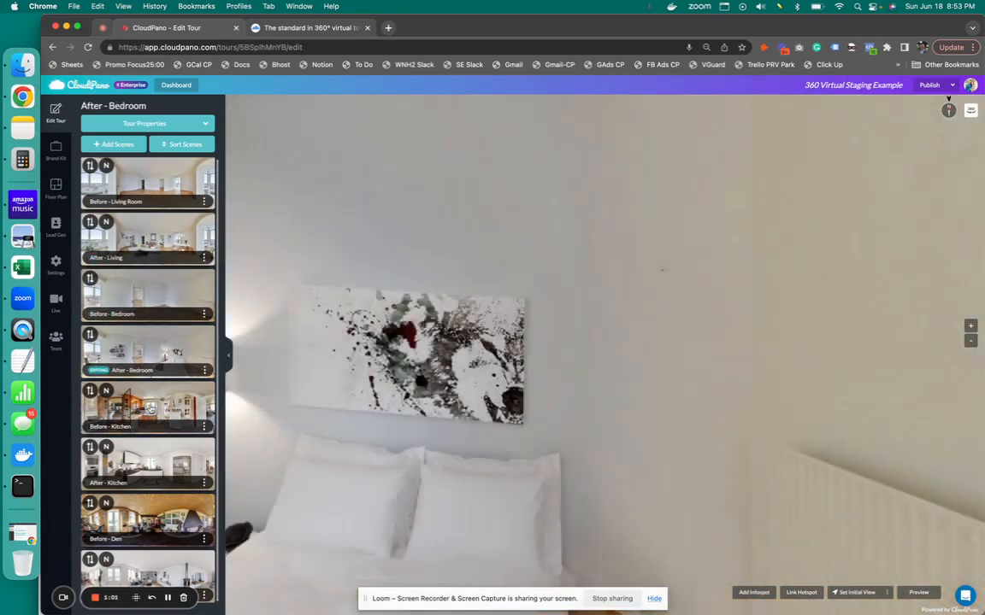
{"action": "left_click", "coordinate": [147, 409]}
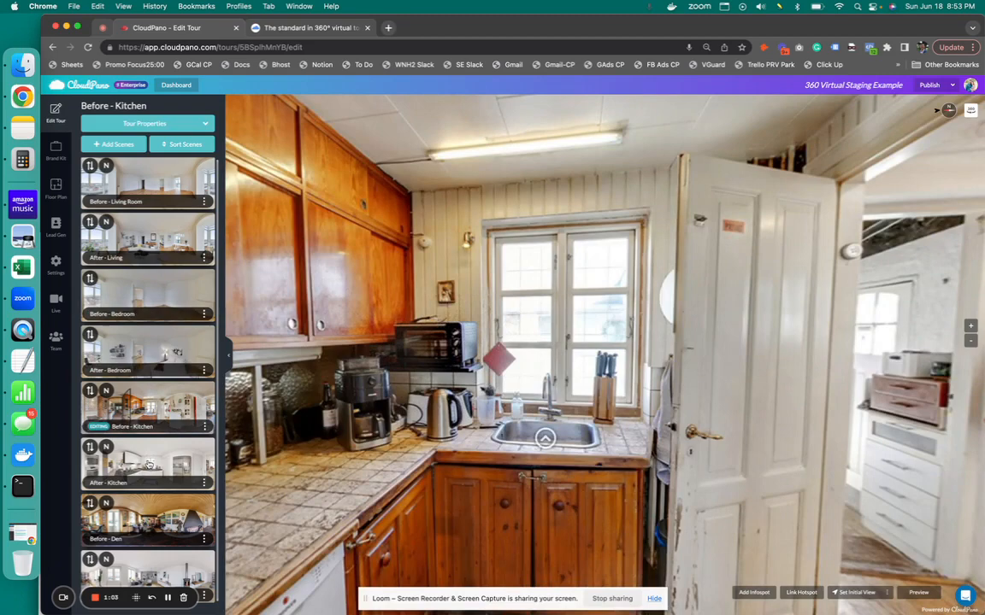
{"action": "left_click", "coordinate": [147, 461]}
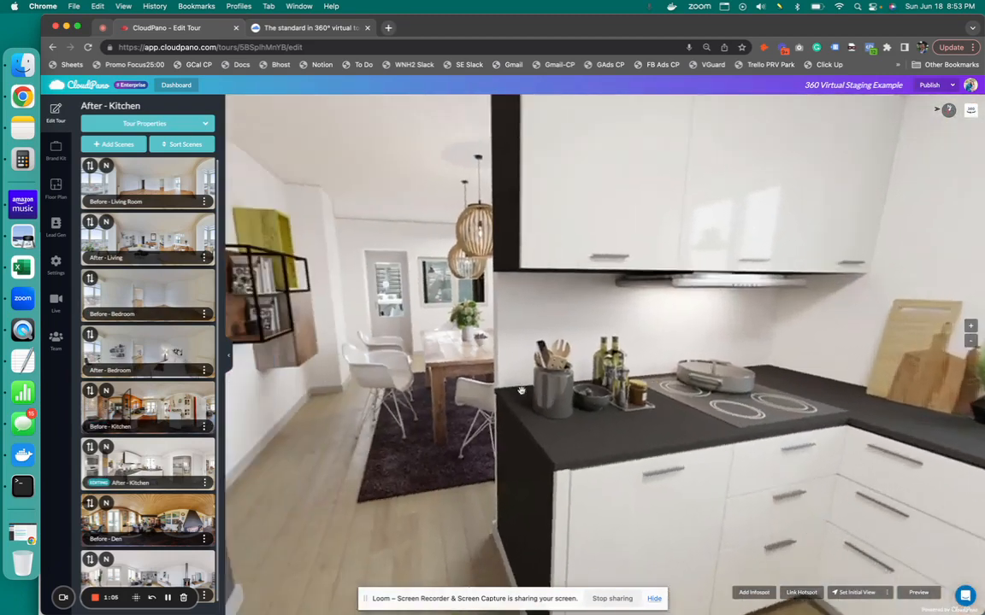
{"action": "left_click", "coordinate": [145, 520]}
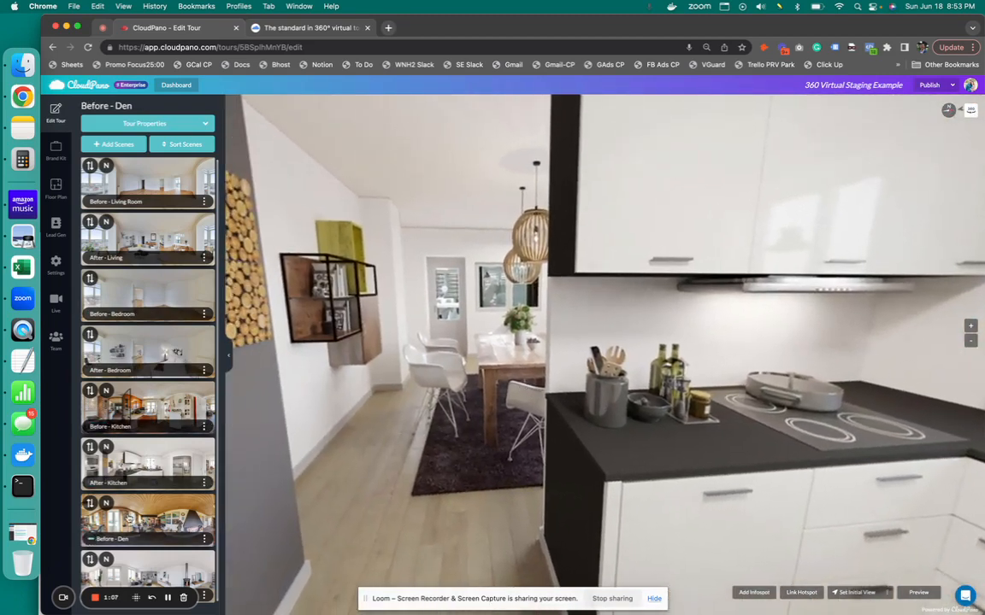
{"action": "left_click", "coordinate": [147, 521]}
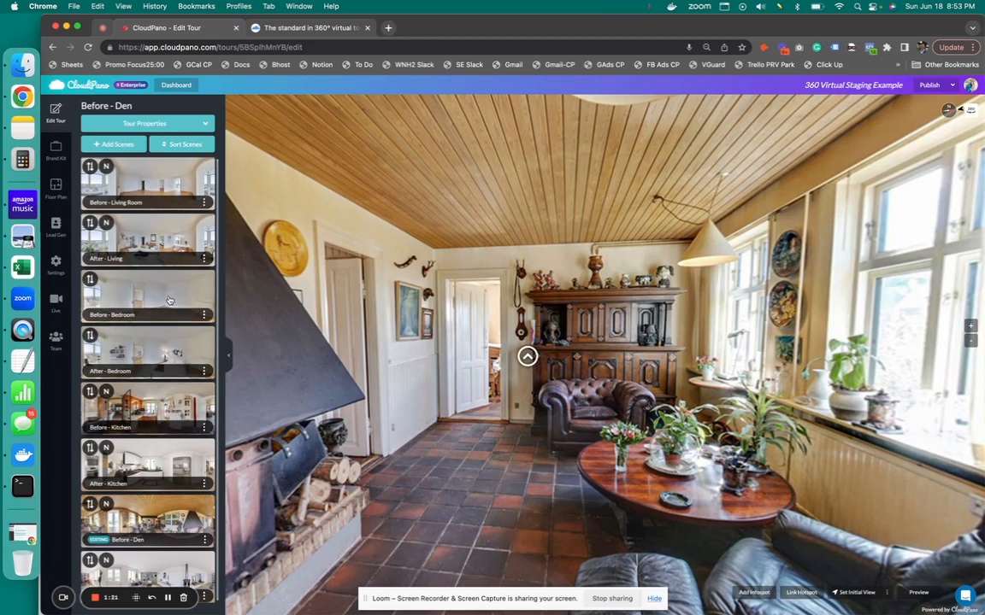
Set the Before - Bedroom scene's current view as its initial view, then move to After - Bedroom
{"action": "left_click", "coordinate": [146, 294]}
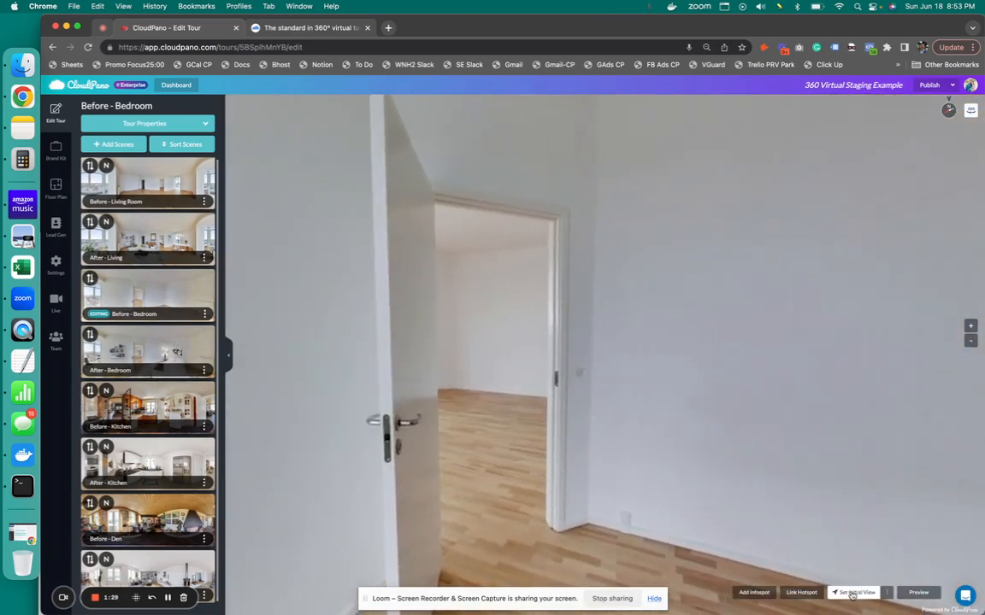
{"action": "left_click", "coordinate": [855, 591]}
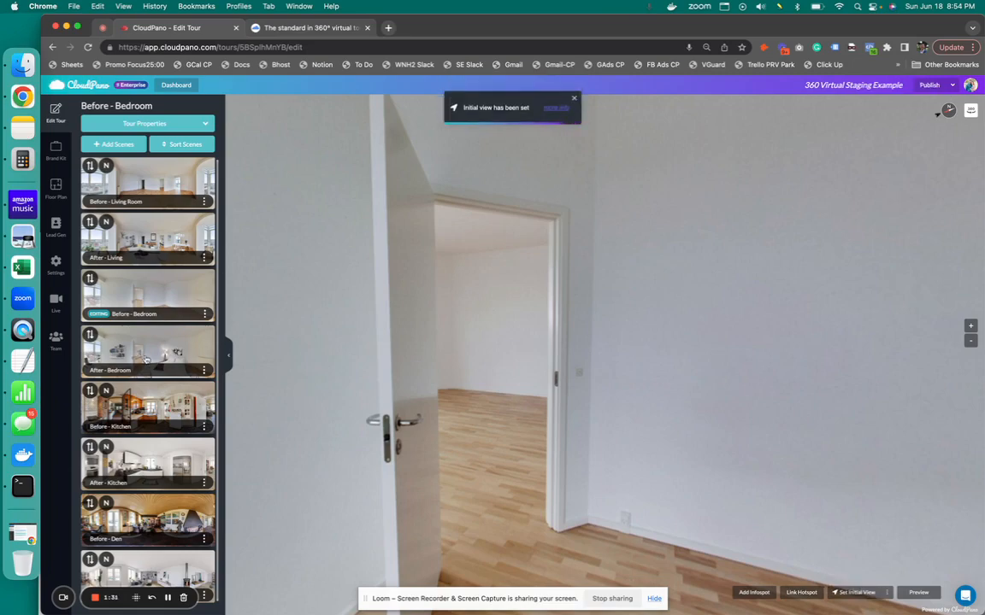
{"action": "left_click", "coordinate": [147, 350]}
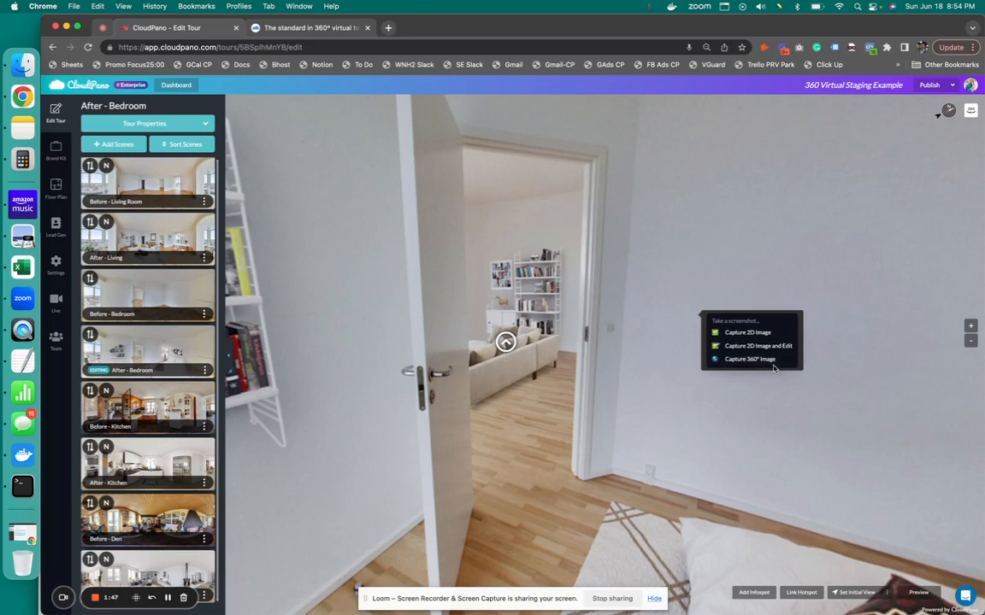
{"action": "mouse_move", "coordinate": [778, 351]}
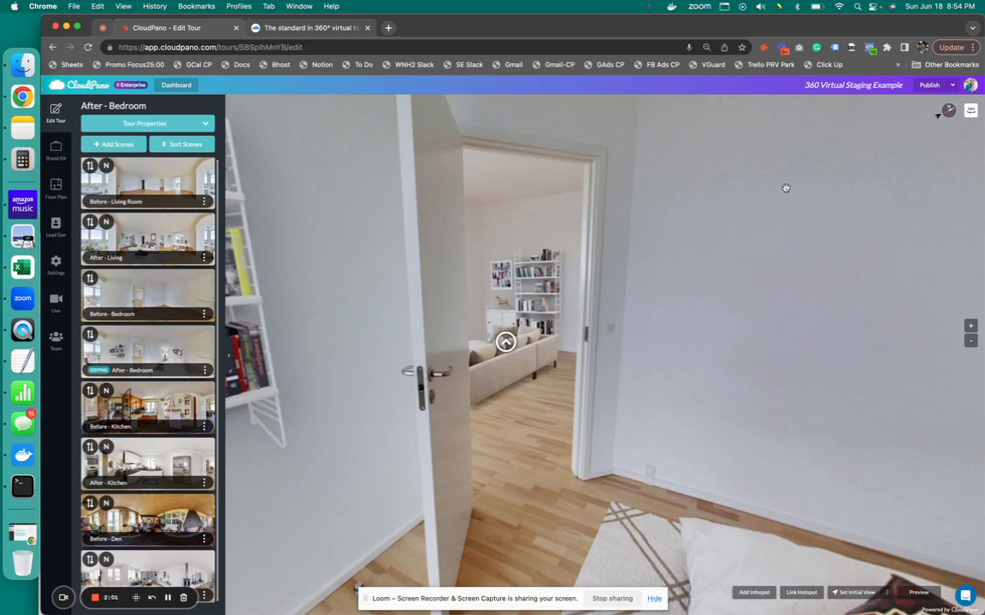
{"action": "mouse_move", "coordinate": [954, 146]}
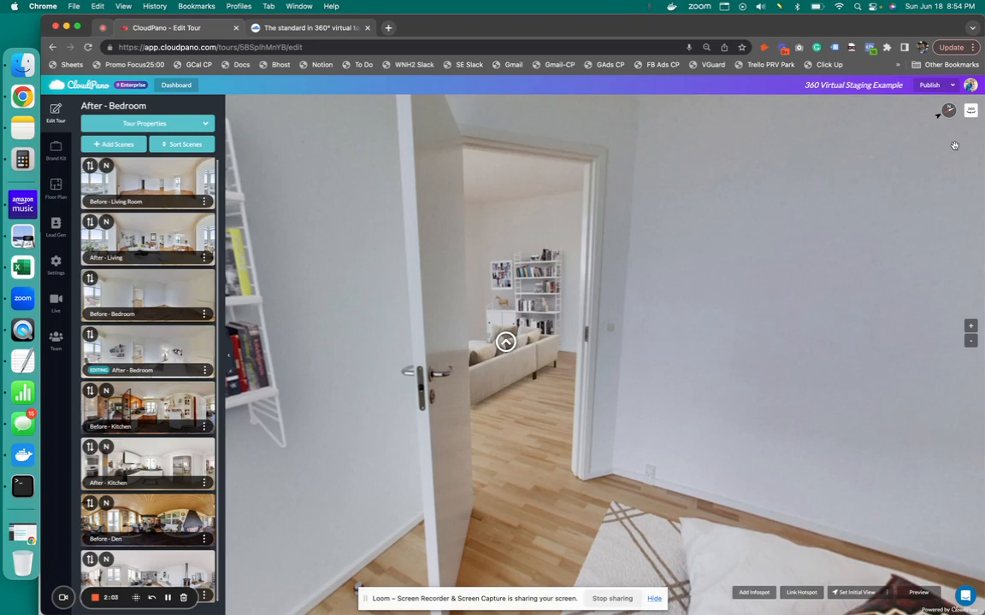
{"action": "mouse_move", "coordinate": [971, 111]}
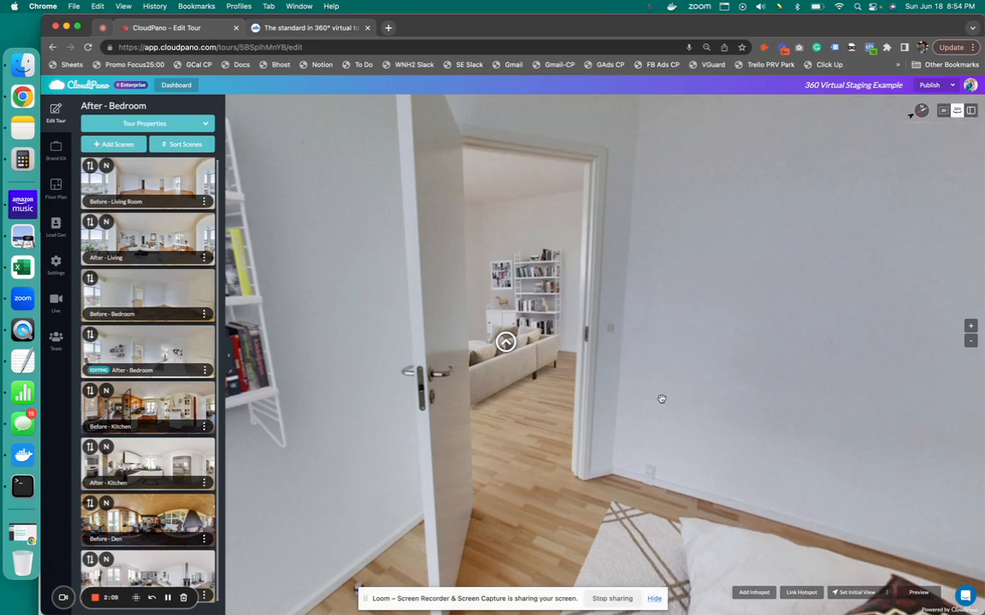
{"action": "mouse_move", "coordinate": [959, 111]}
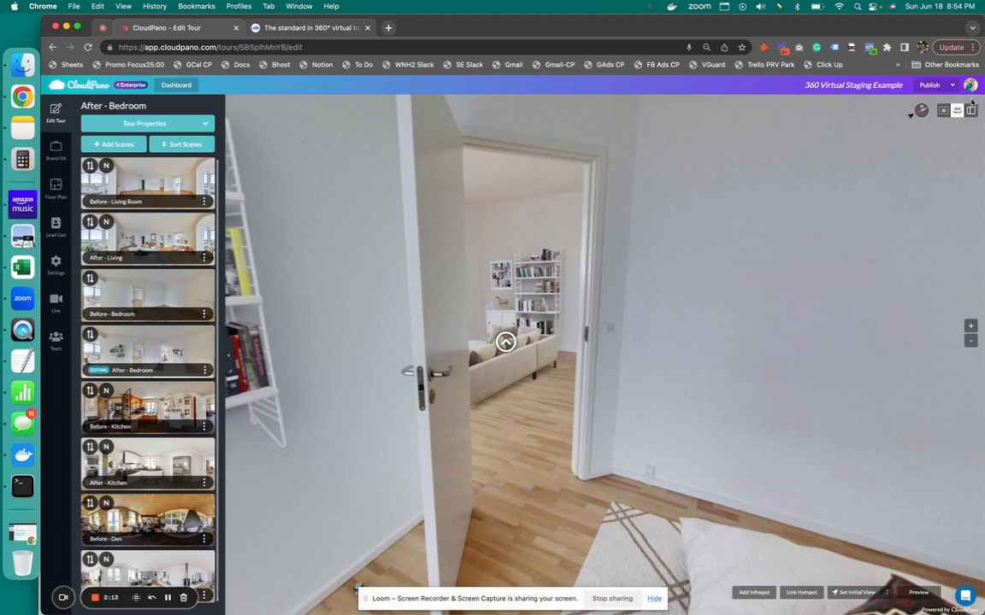
{"action": "mouse_move", "coordinate": [944, 111]}
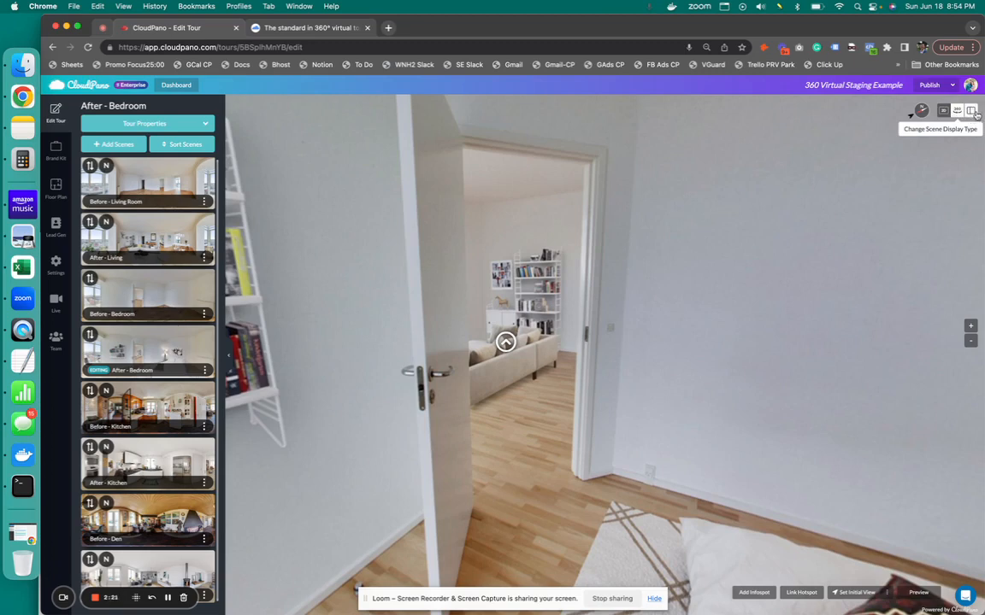
Change After - Bedroom to side-by-side display and select the Before - Bedroom scene
{"action": "left_click", "coordinate": [957, 111]}
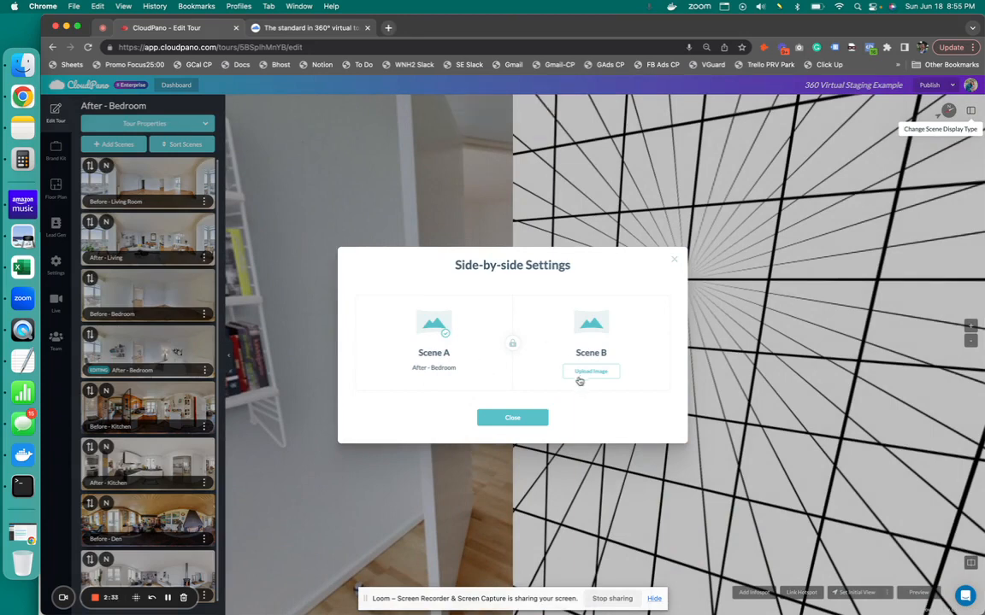
{"action": "left_click", "coordinate": [513, 418]}
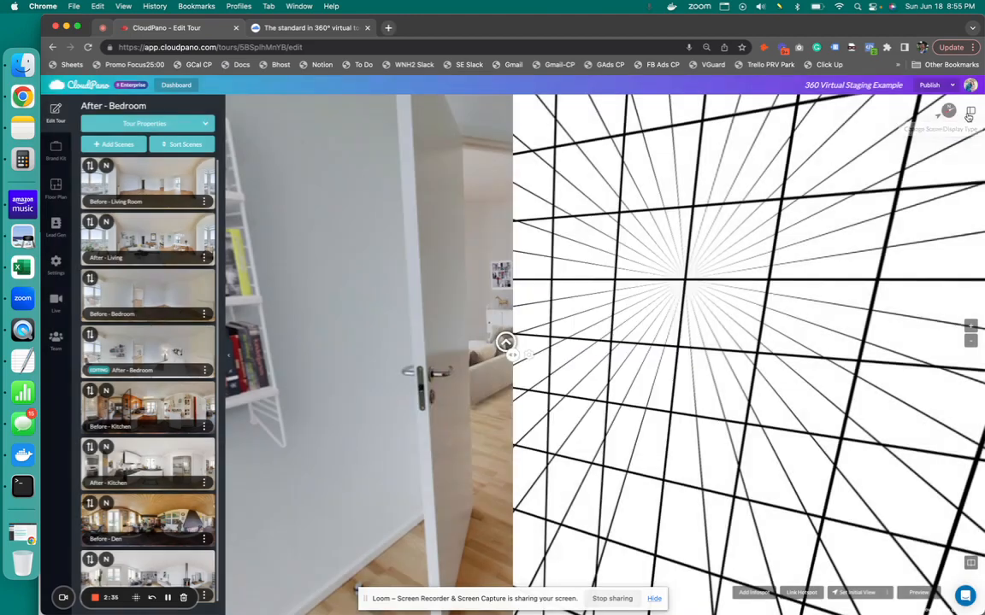
{"action": "left_click", "coordinate": [970, 111]}
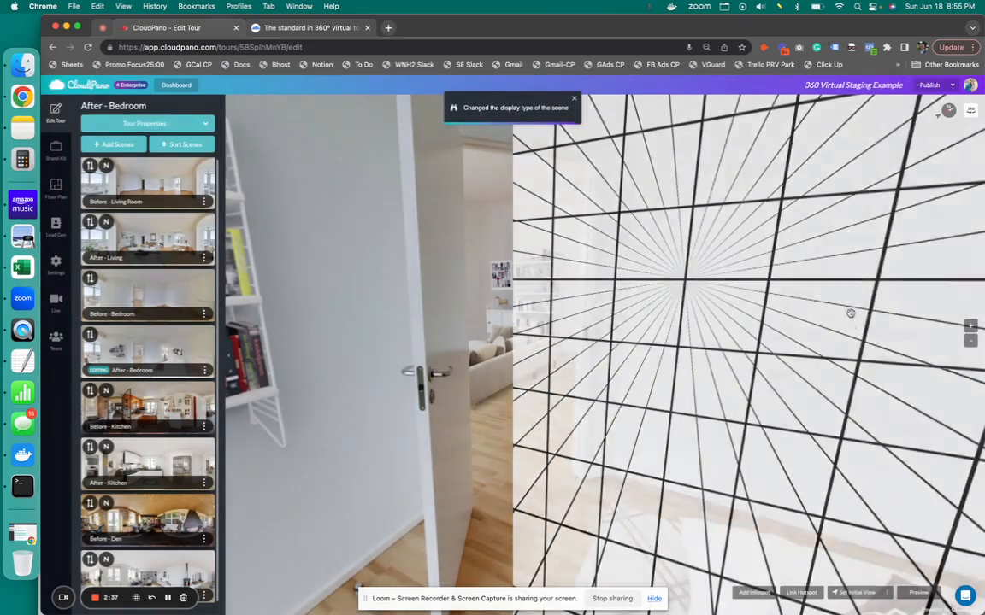
{"action": "left_click", "coordinate": [147, 291]}
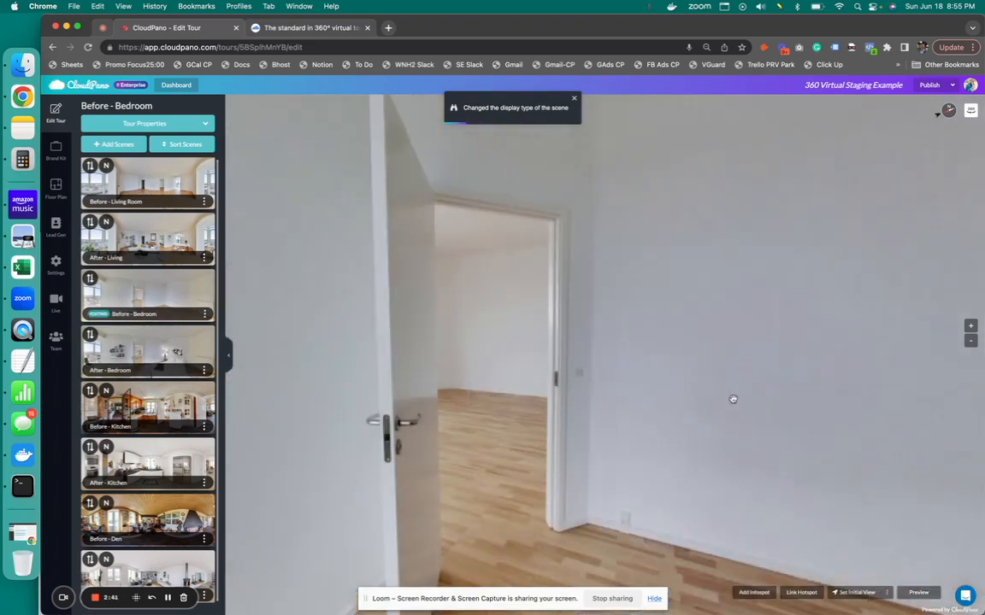
Make Before - Bedroom side-by-side and begin uploading an image for its Scene B
{"action": "left_click", "coordinate": [971, 111]}
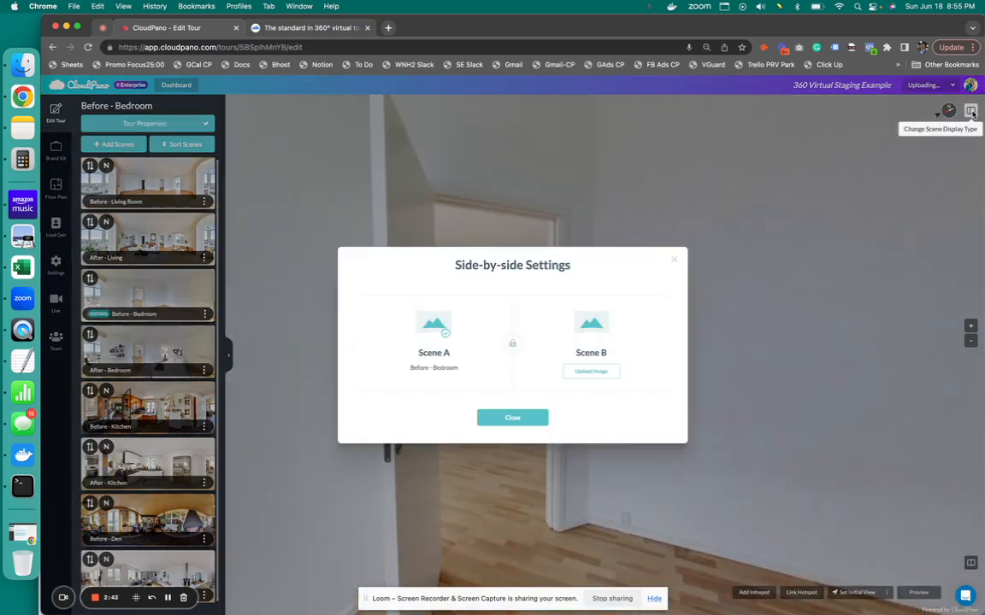
{"action": "left_click", "coordinate": [971, 111]}
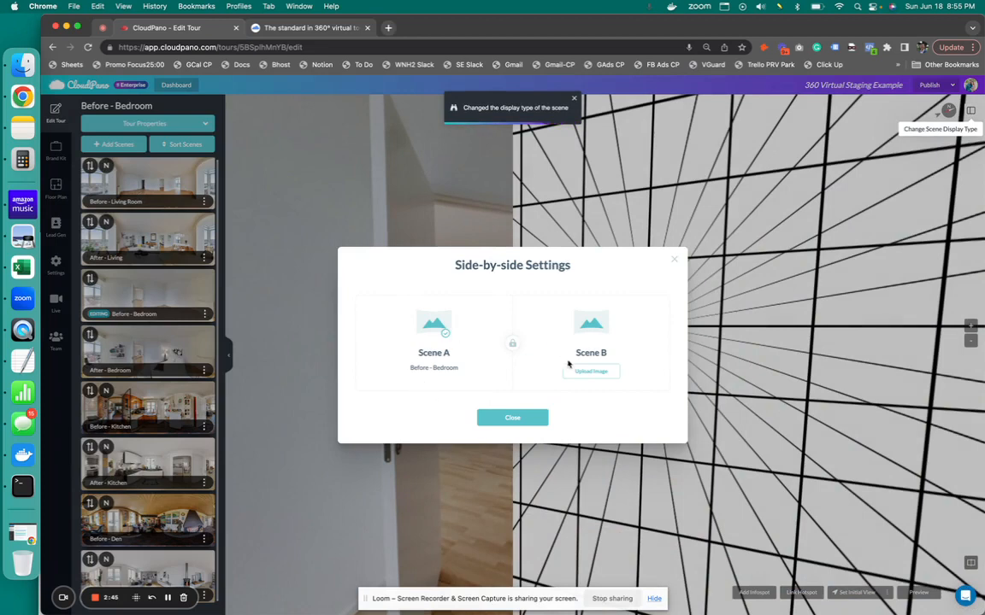
{"action": "mouse_move", "coordinate": [625, 362]}
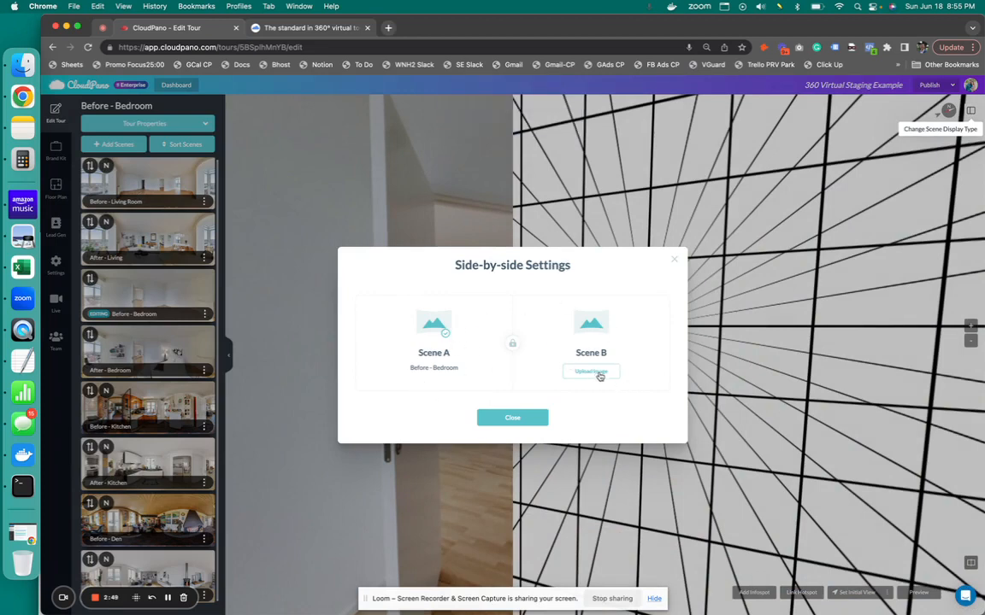
{"action": "left_click", "coordinate": [591, 371]}
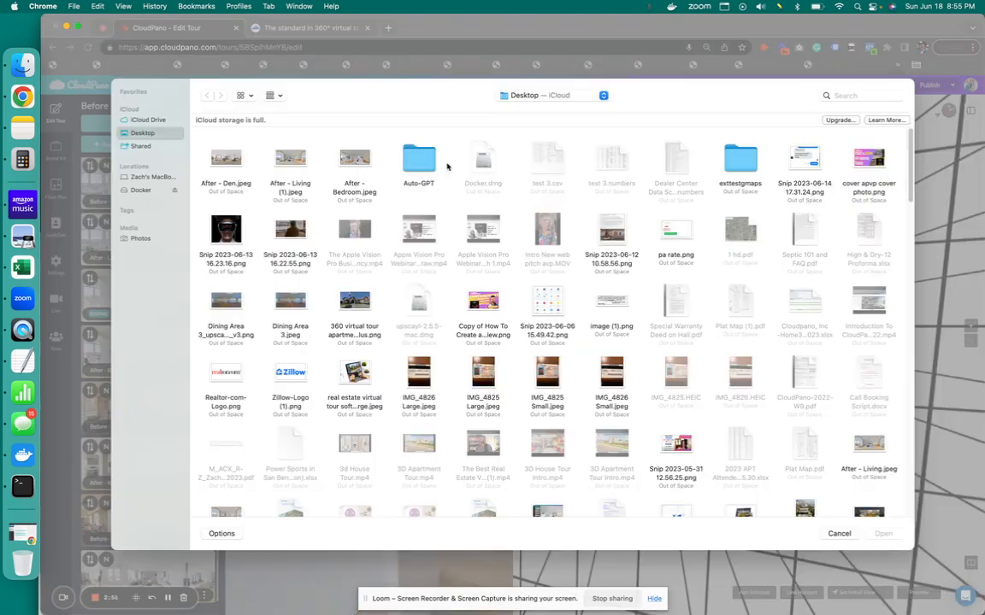
{"action": "left_click", "coordinate": [354, 162]}
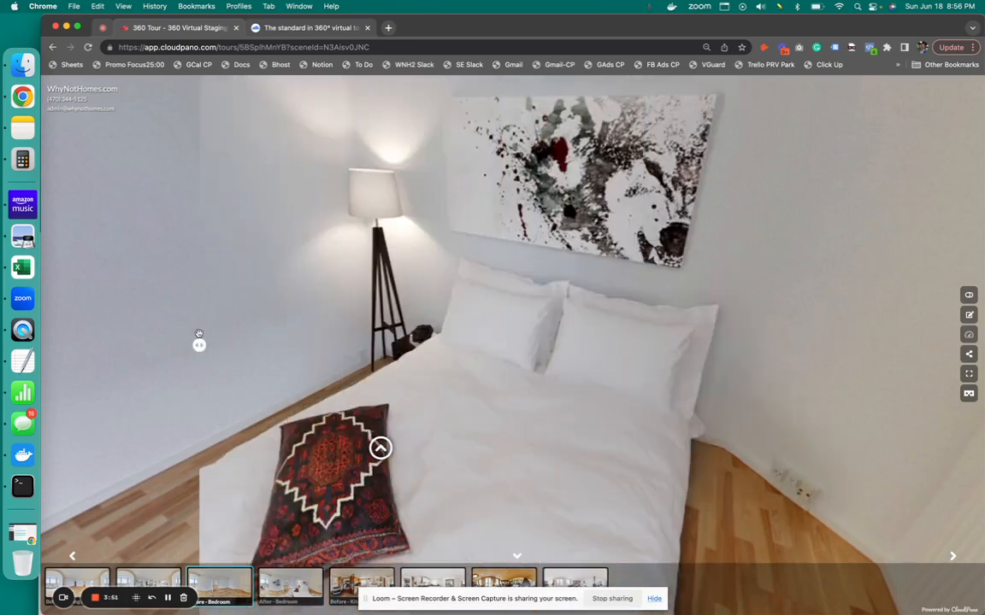
Turn the bedroom preview toward the open door, then return to editing the tour
{"action": "left_click_drag", "start_coordinate": [199, 334], "coordinate": [642, 265]}
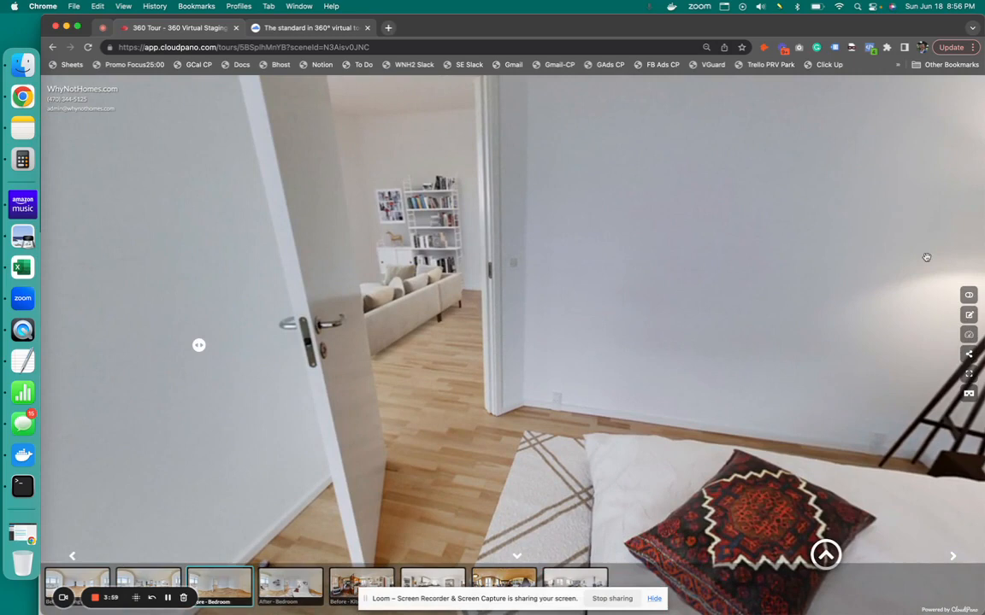
{"action": "mouse_move", "coordinate": [967, 314]}
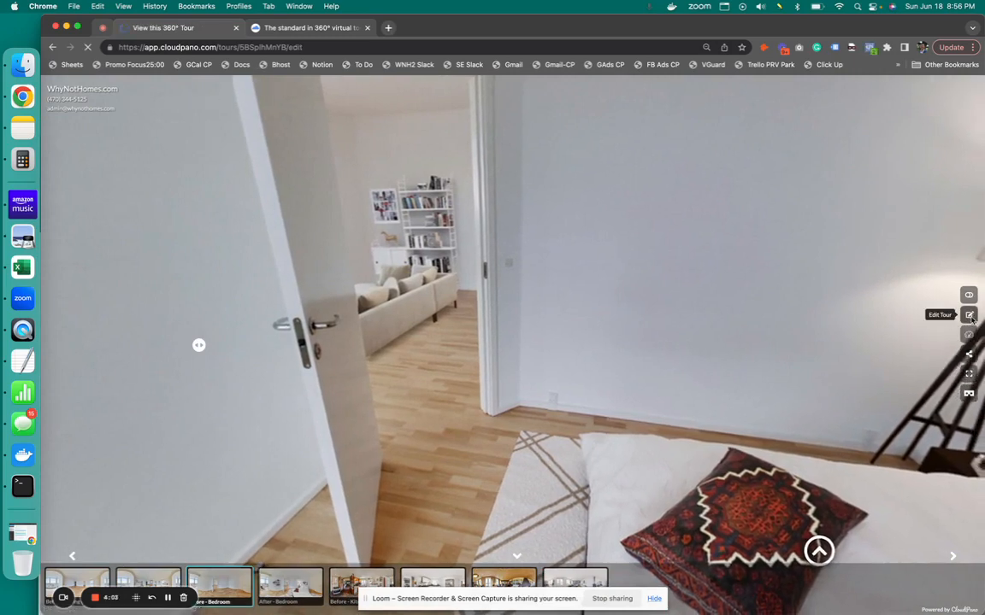
{"action": "left_click", "coordinate": [967, 314]}
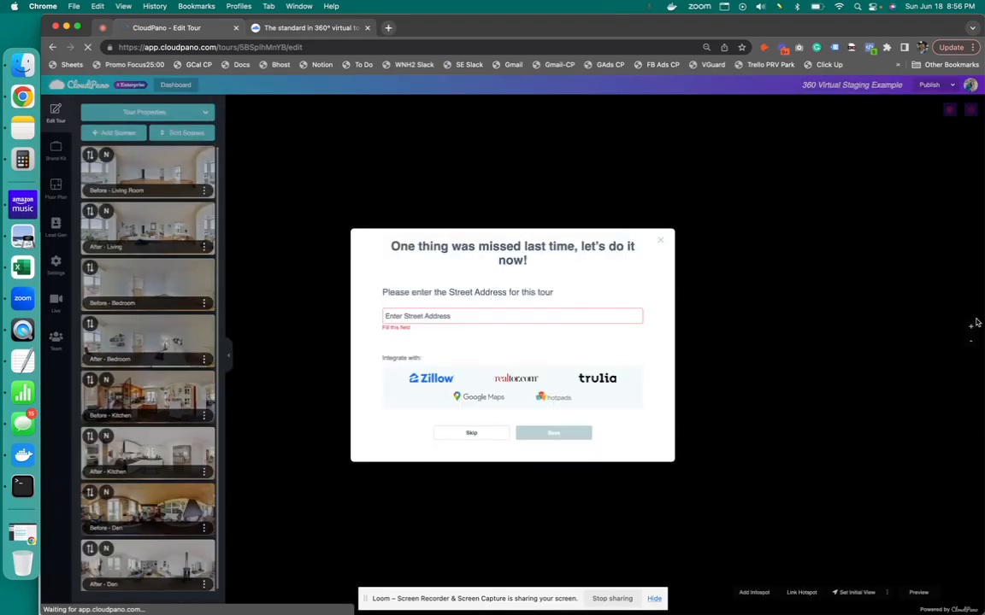
Skip the street address prompt and make the Before - Kitchen scene side-by-side
{"action": "left_click", "coordinate": [472, 432]}
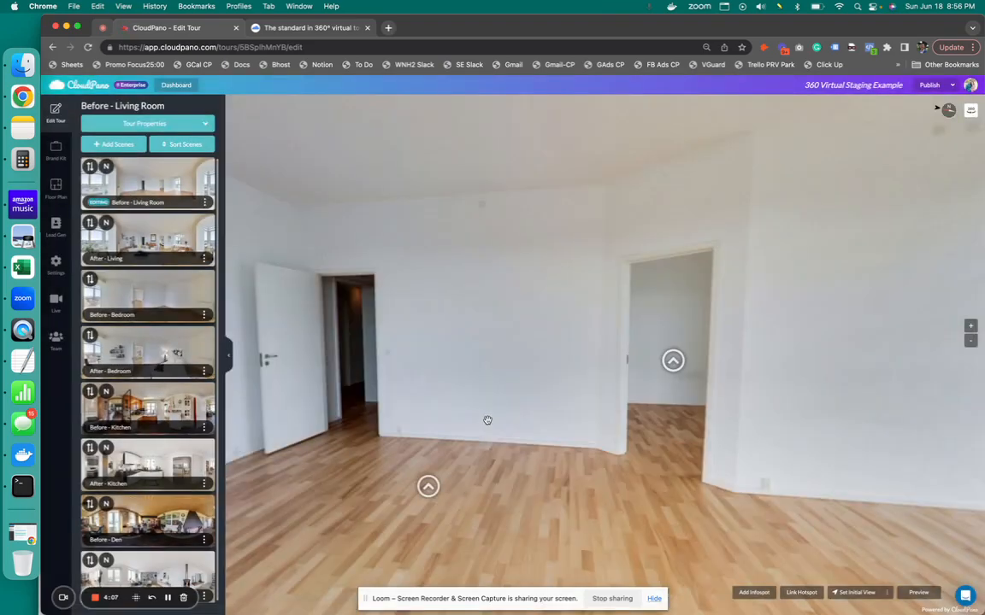
{"action": "mouse_move", "coordinate": [469, 417]}
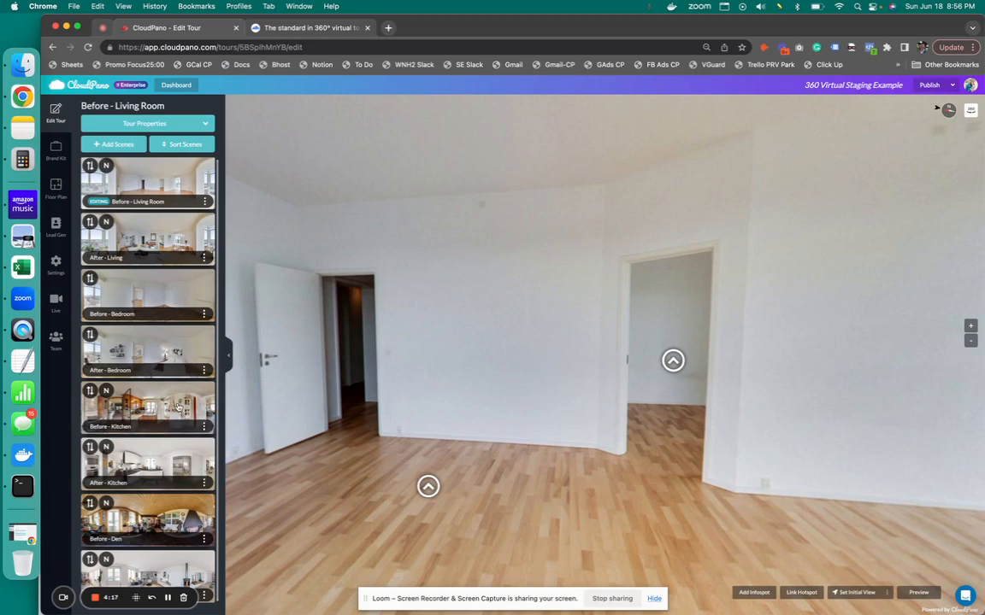
{"action": "left_click", "coordinate": [147, 407]}
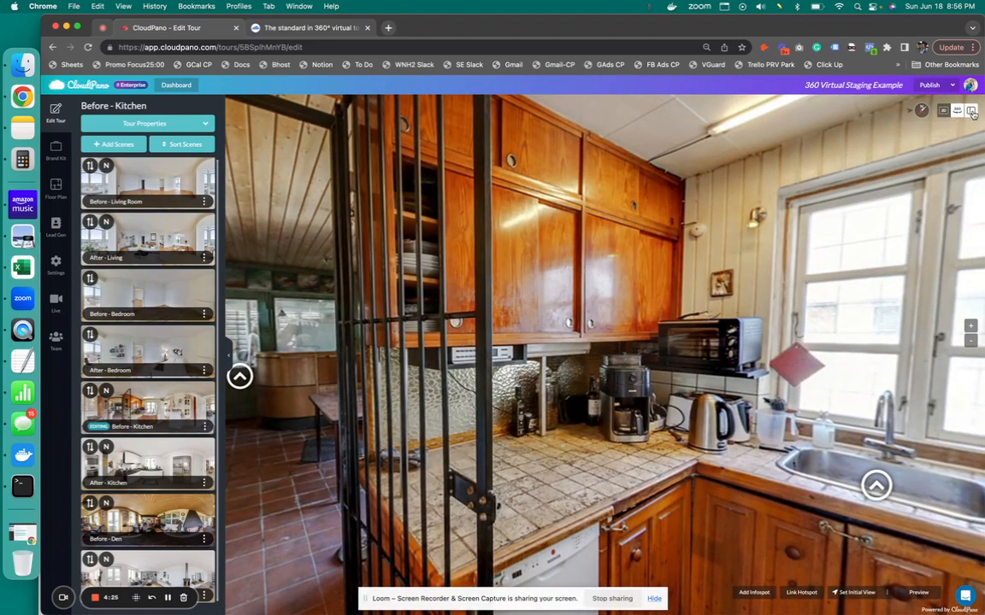
{"action": "left_click", "coordinate": [970, 109]}
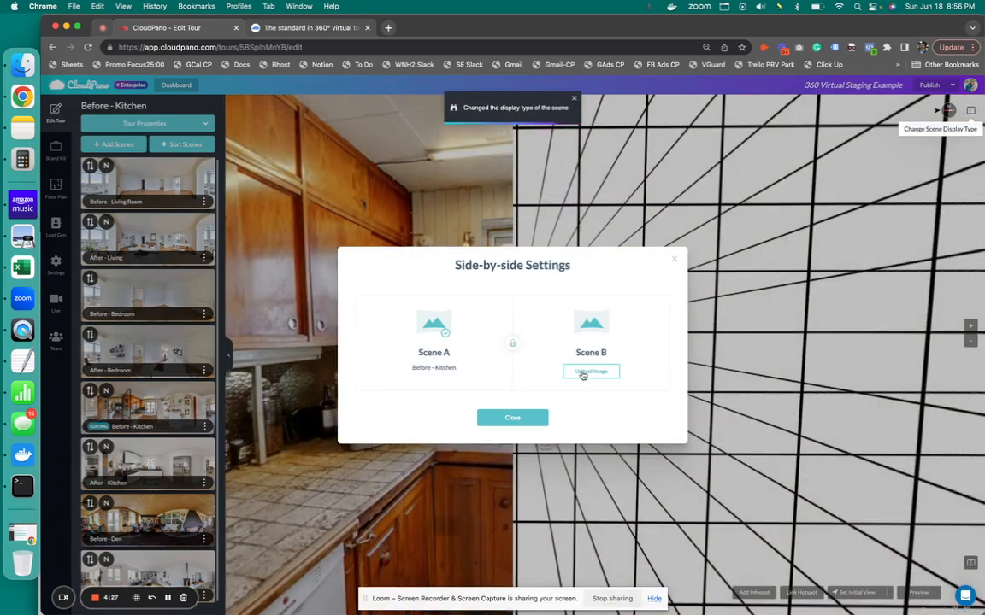
Pick an after image from the desktop for the kitchen's Scene B, close settings and go to After - Kitchen
{"action": "left_click", "coordinate": [591, 371]}
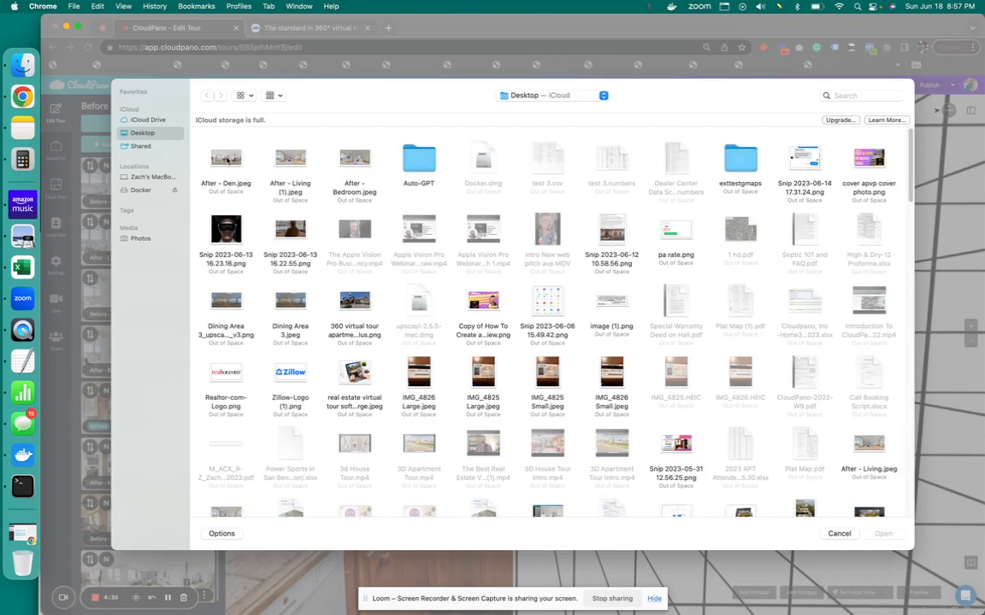
{"action": "left_click", "coordinate": [225, 158]}
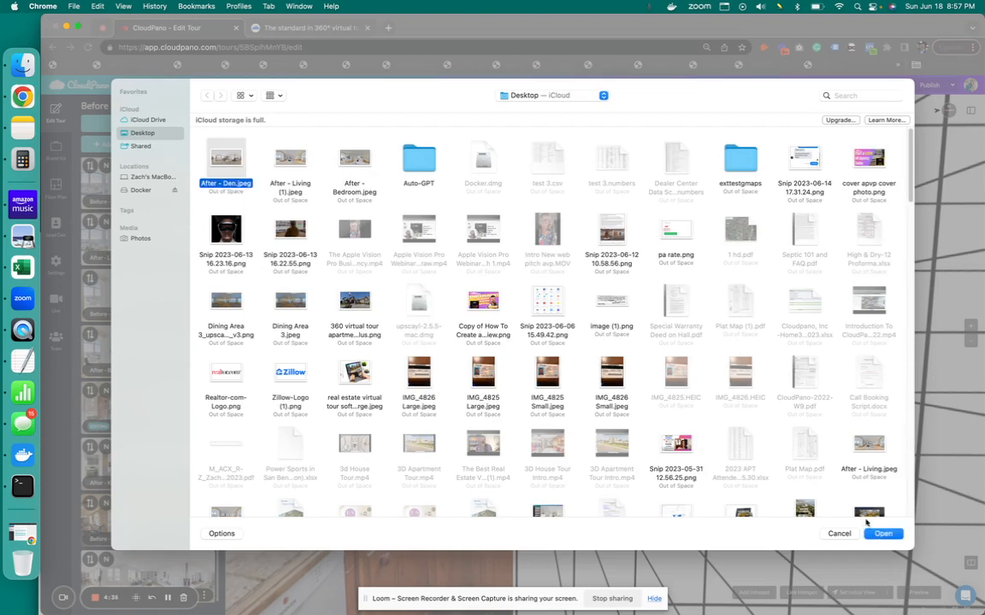
{"action": "left_click", "coordinate": [837, 533]}
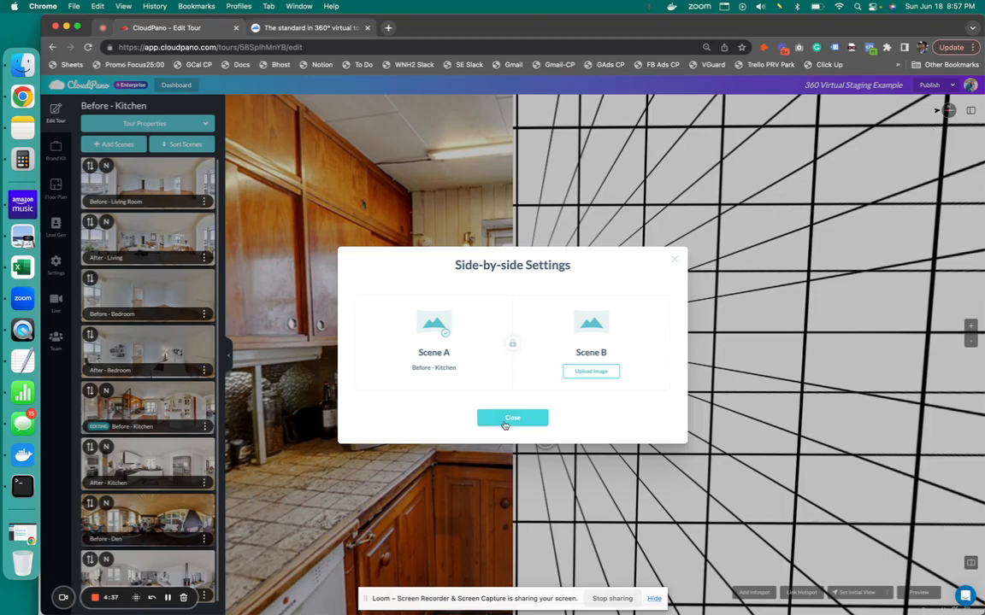
{"action": "left_click", "coordinate": [512, 417]}
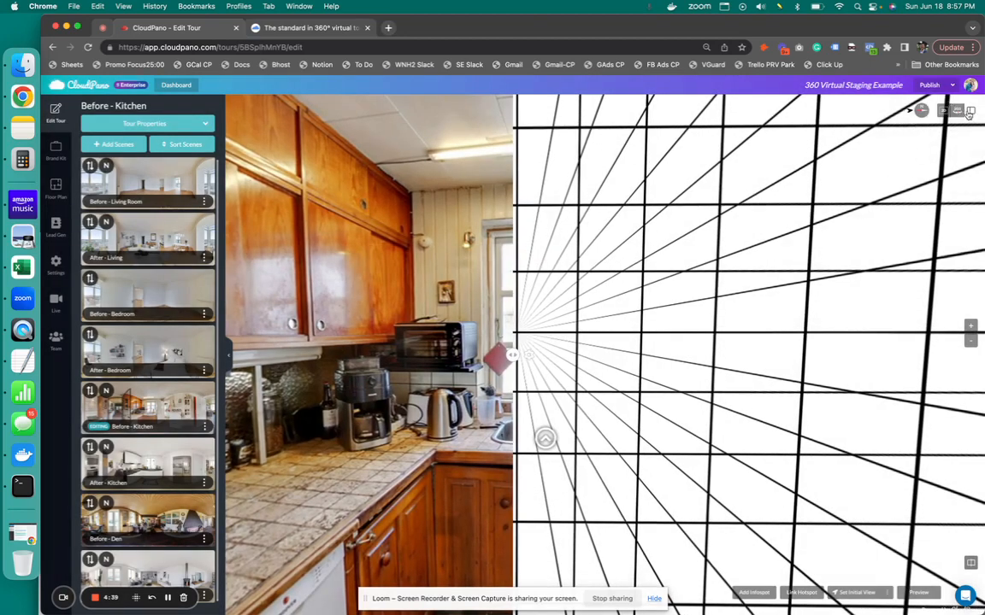
{"action": "left_click", "coordinate": [969, 109]}
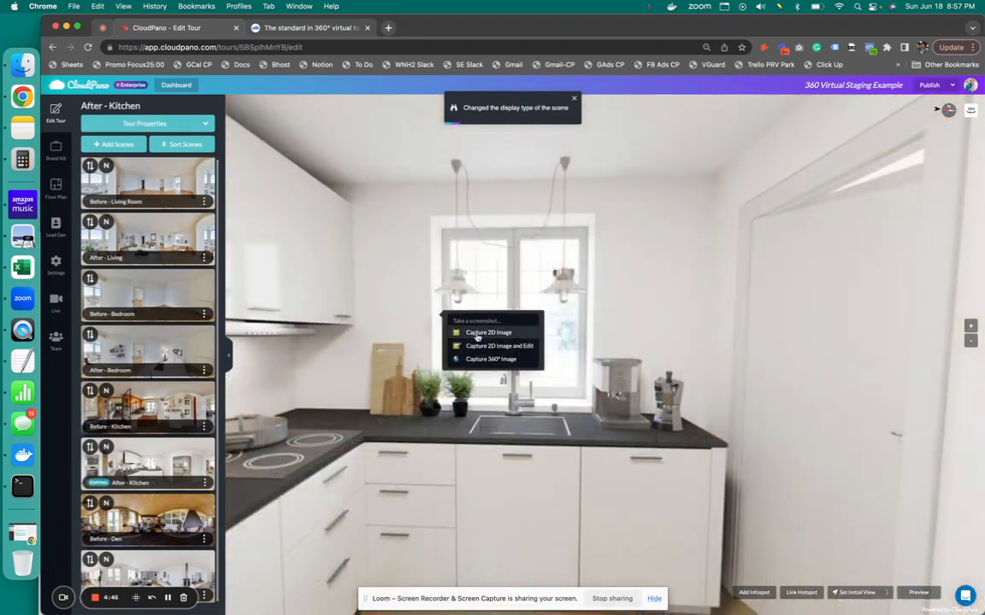
Capture a 2D image of the After - Kitchen scene and save it as After - Kitchen.jpeg
{"action": "left_click", "coordinate": [489, 331]}
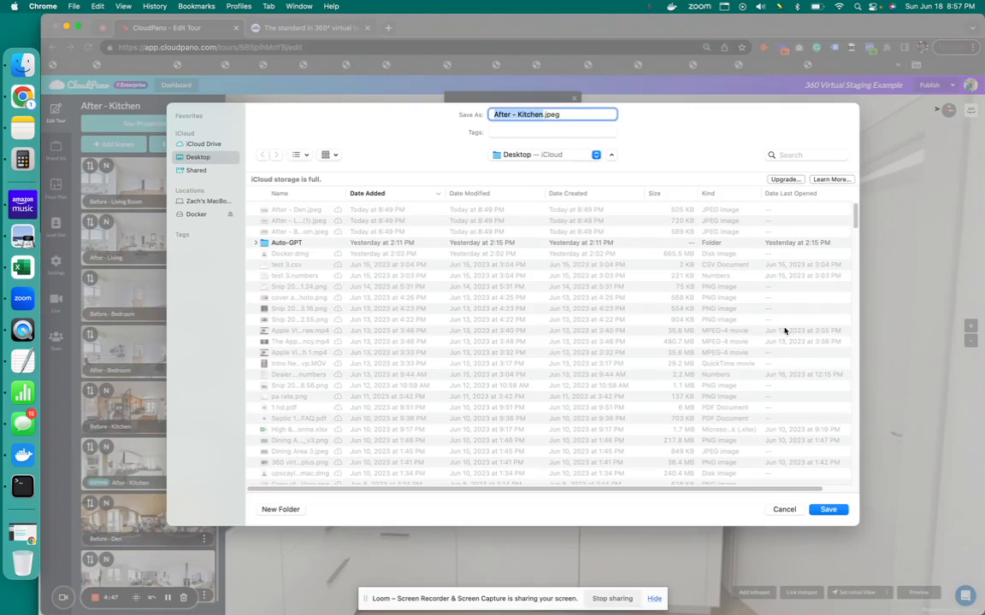
{"action": "left_click", "coordinate": [828, 509]}
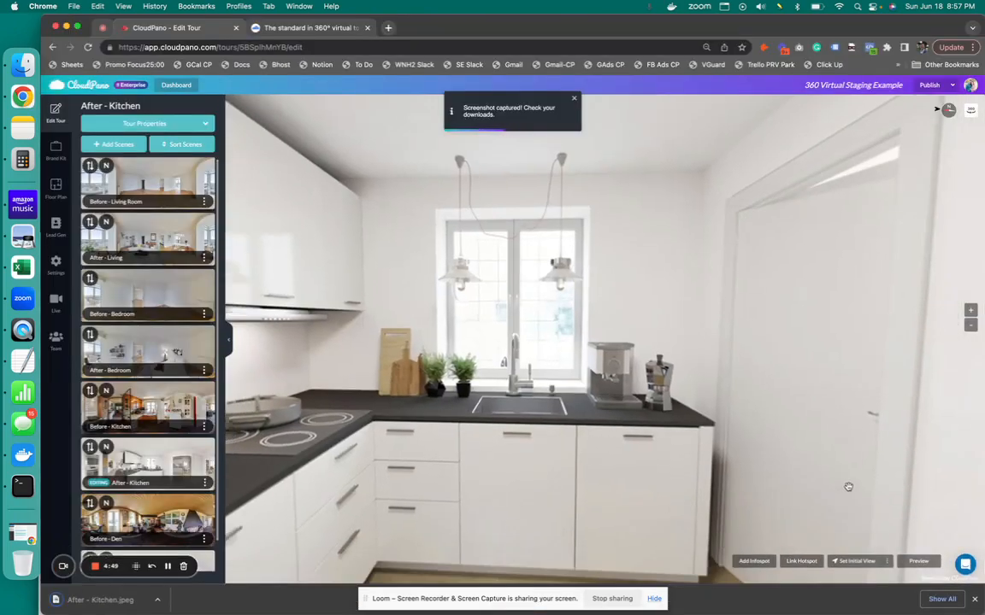
{"action": "mouse_move", "coordinate": [970, 113]}
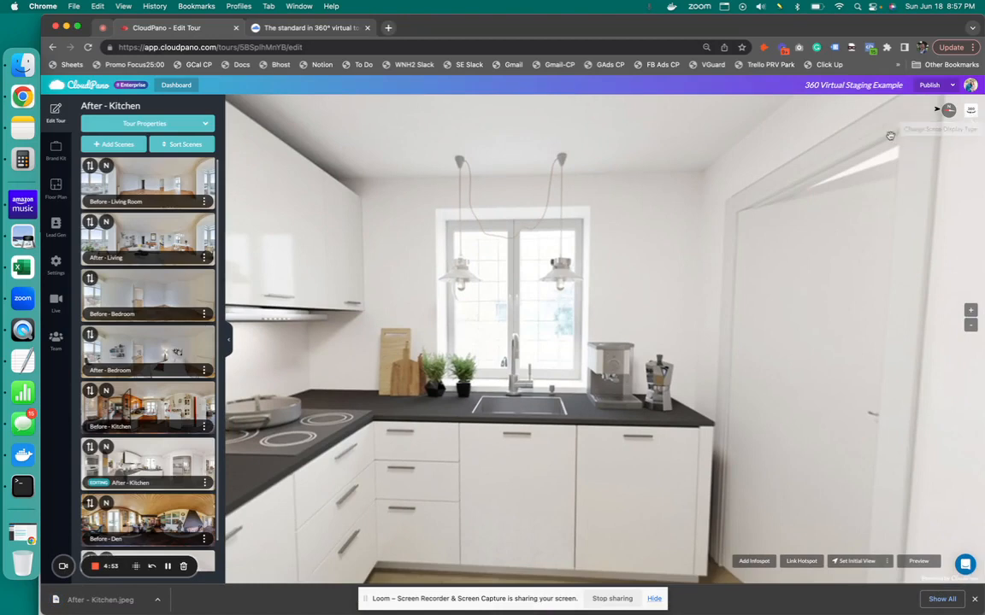
{"action": "mouse_move", "coordinate": [971, 109]}
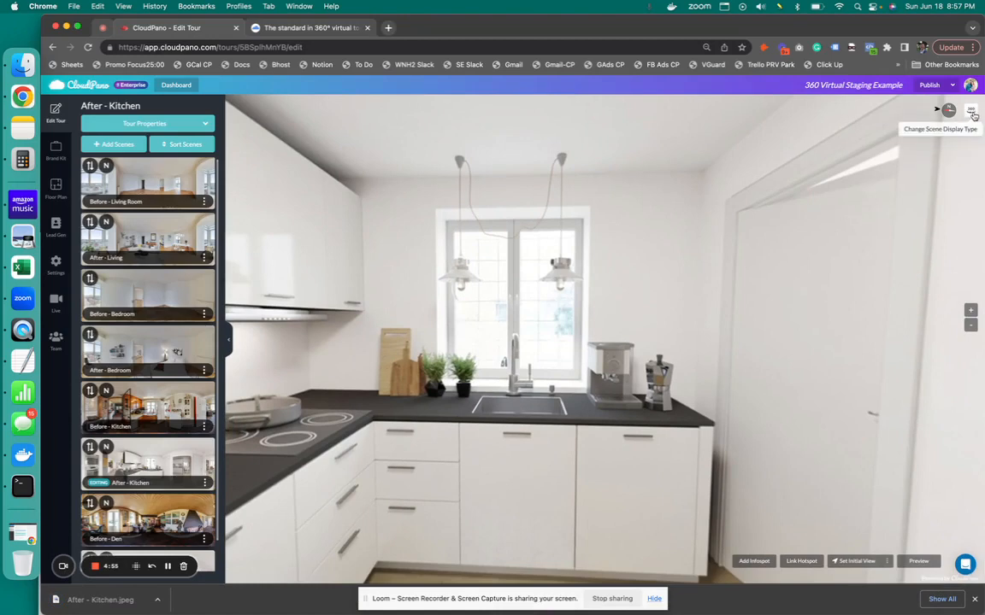
Switch Before - Kitchen to side-by-side display and upload After - Kitchen.jpeg as Scene B
{"action": "left_click", "coordinate": [971, 110]}
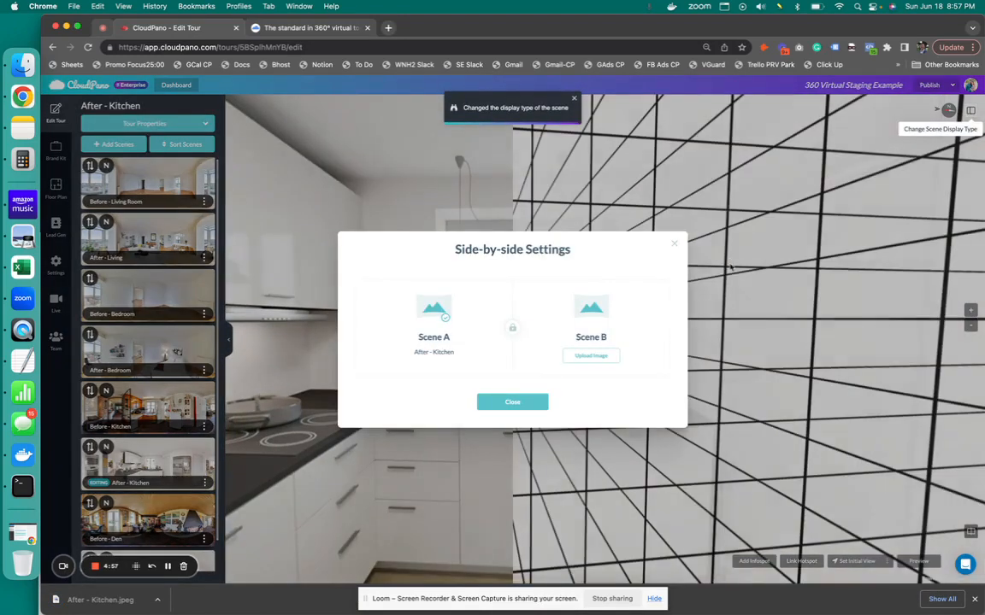
{"action": "left_click", "coordinate": [513, 402]}
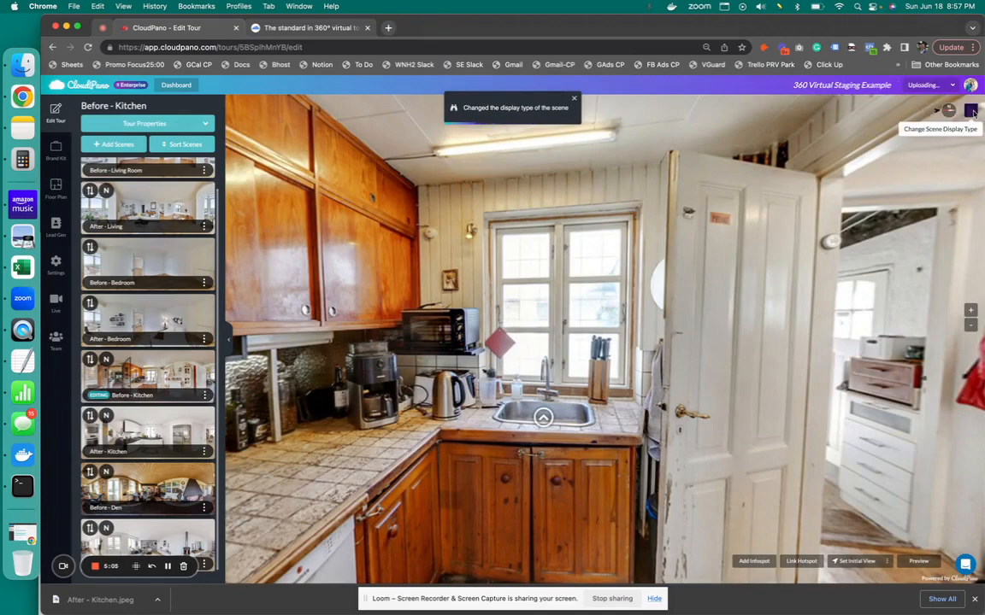
{"action": "left_click", "coordinate": [971, 109]}
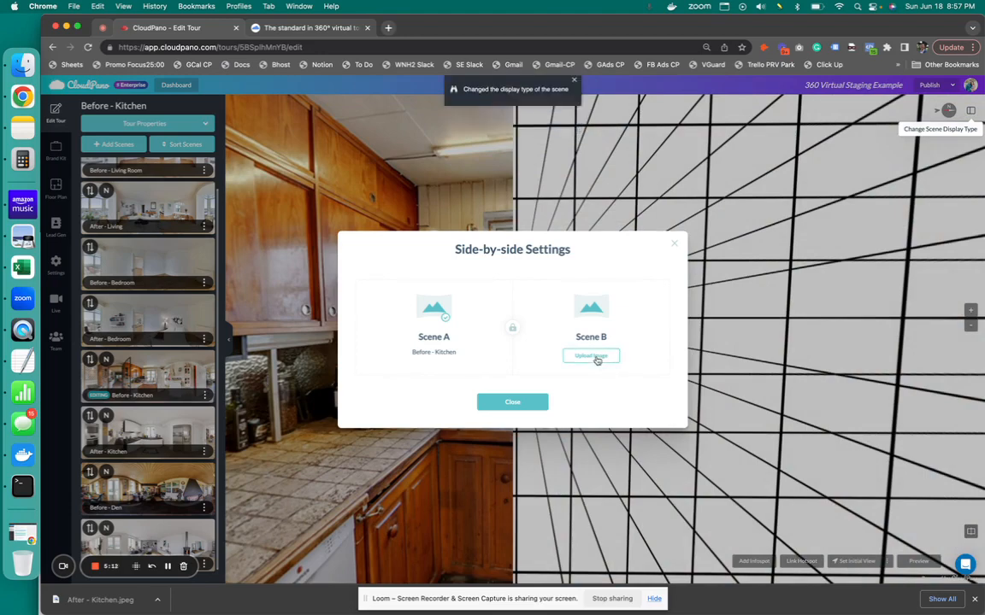
{"action": "left_click", "coordinate": [591, 356]}
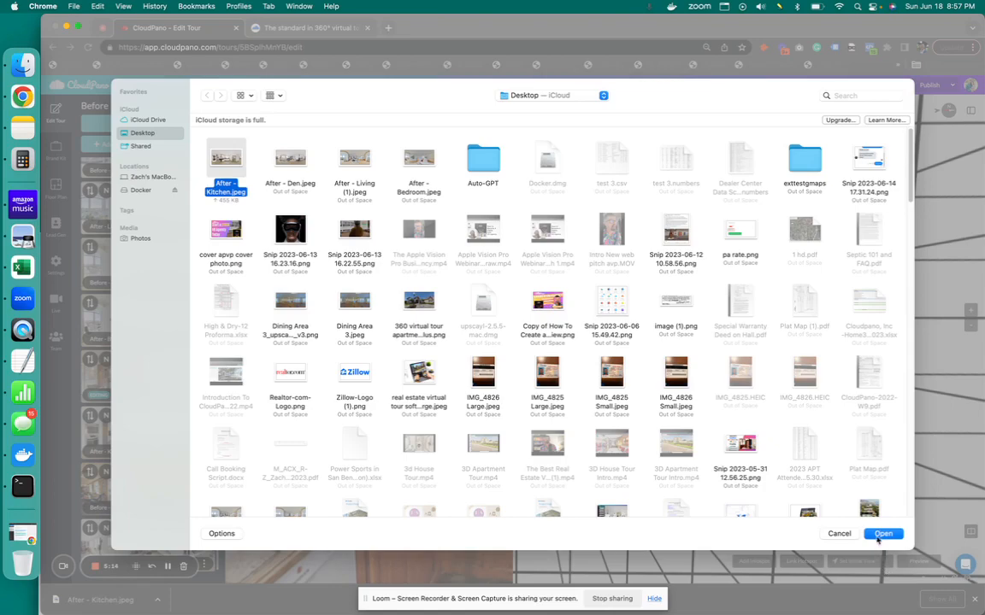
{"action": "left_click", "coordinate": [882, 534]}
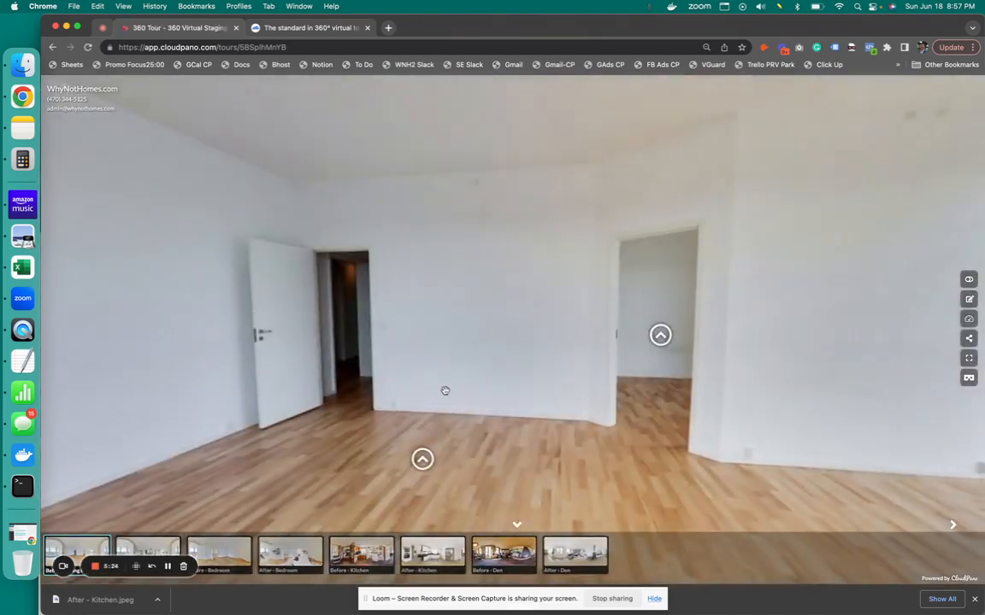
Open the Before - Kitchen scene and pan around to compare the old and new cabinets and floor
{"action": "left_click", "coordinate": [361, 556]}
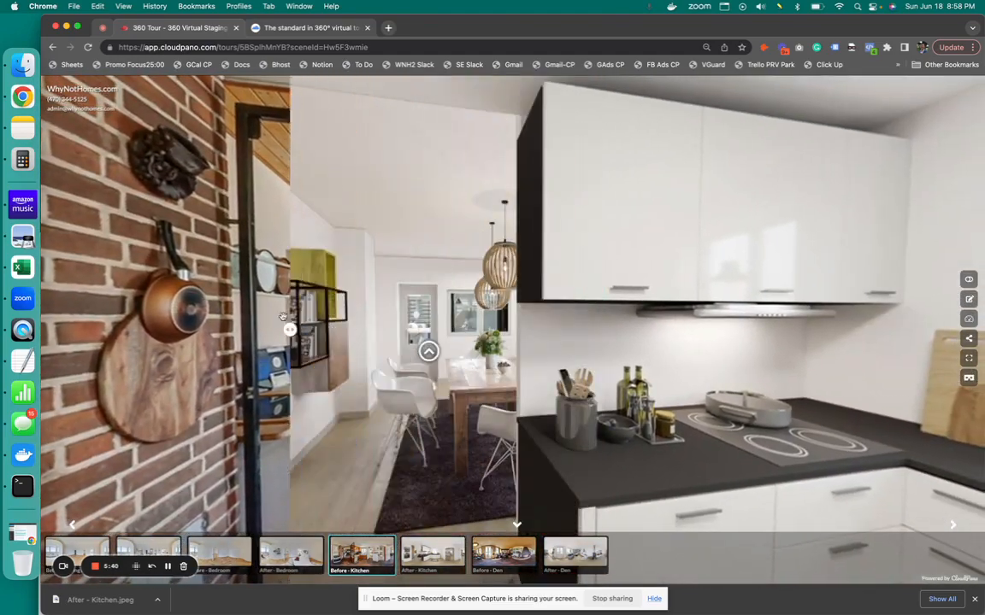
{"action": "left_click_drag", "start_coordinate": [284, 317], "coordinate": [164, 306]}
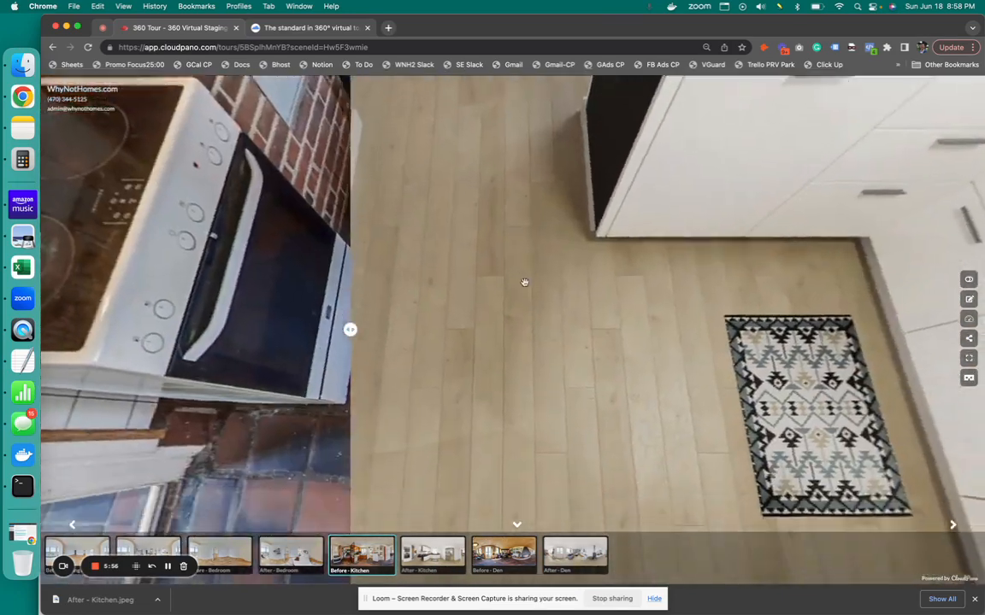
{"action": "left_click_drag", "start_coordinate": [525, 282], "coordinate": [636, 318]}
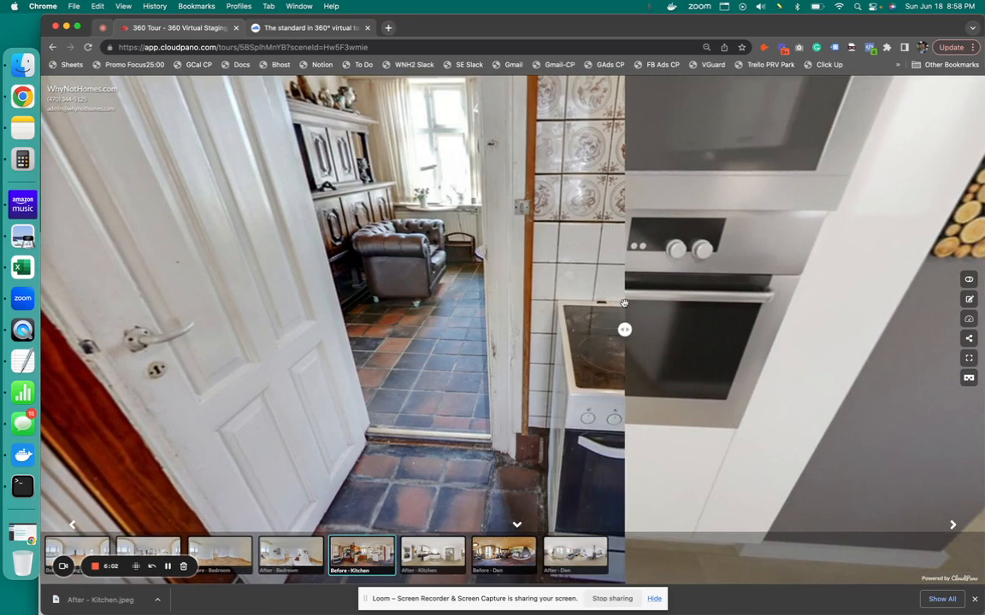
{"action": "left_click_drag", "start_coordinate": [624, 328], "coordinate": [246, 328]}
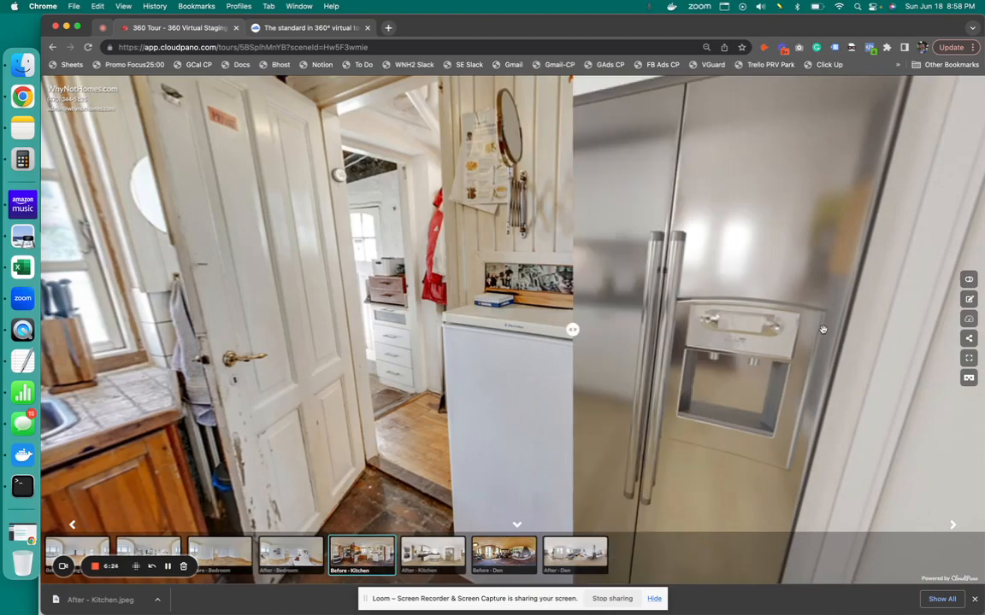
{"action": "left_click_drag", "start_coordinate": [822, 328], "coordinate": [795, 463]}
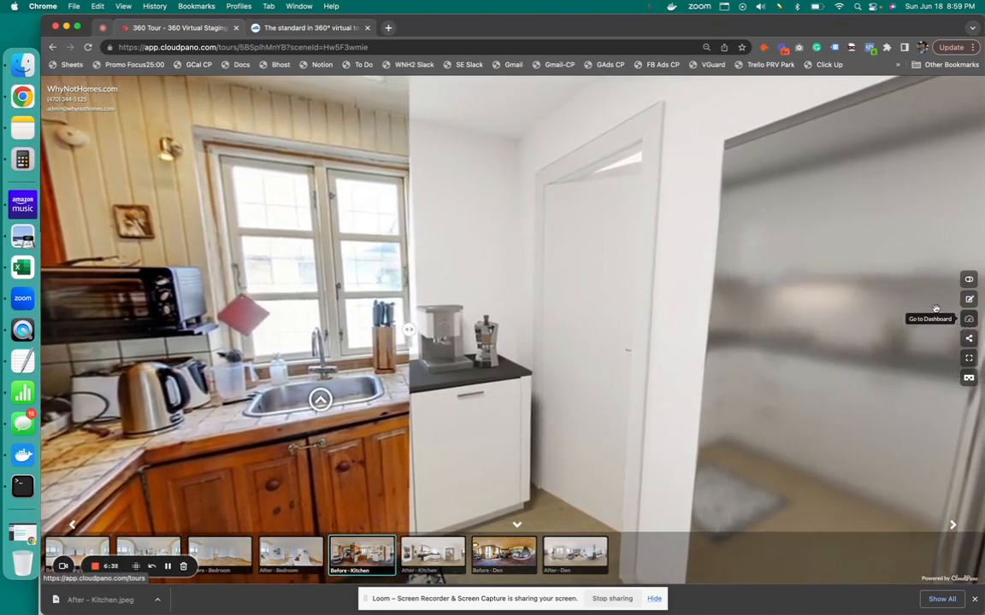
Return to cloudpano.com and bring up the Upgrade pricing page
{"action": "left_click", "coordinate": [307, 27]}
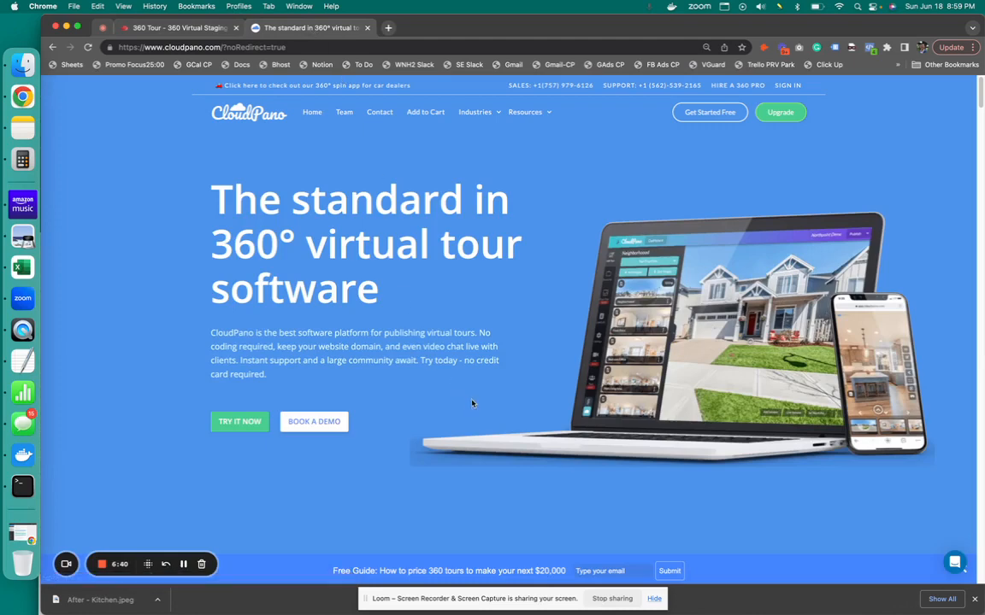
{"action": "mouse_move", "coordinate": [533, 354]}
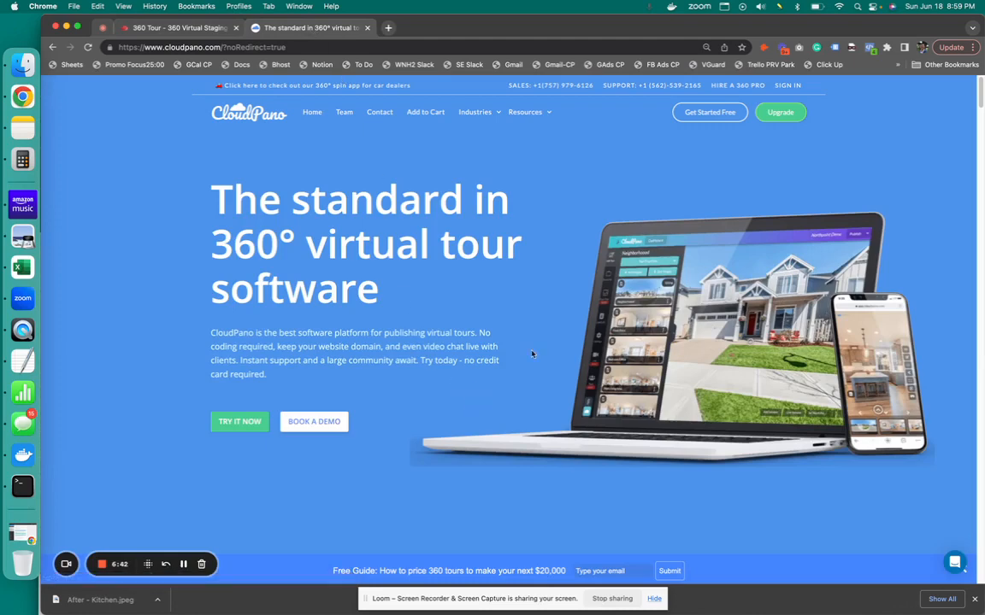
{"action": "left_click", "coordinate": [779, 113]}
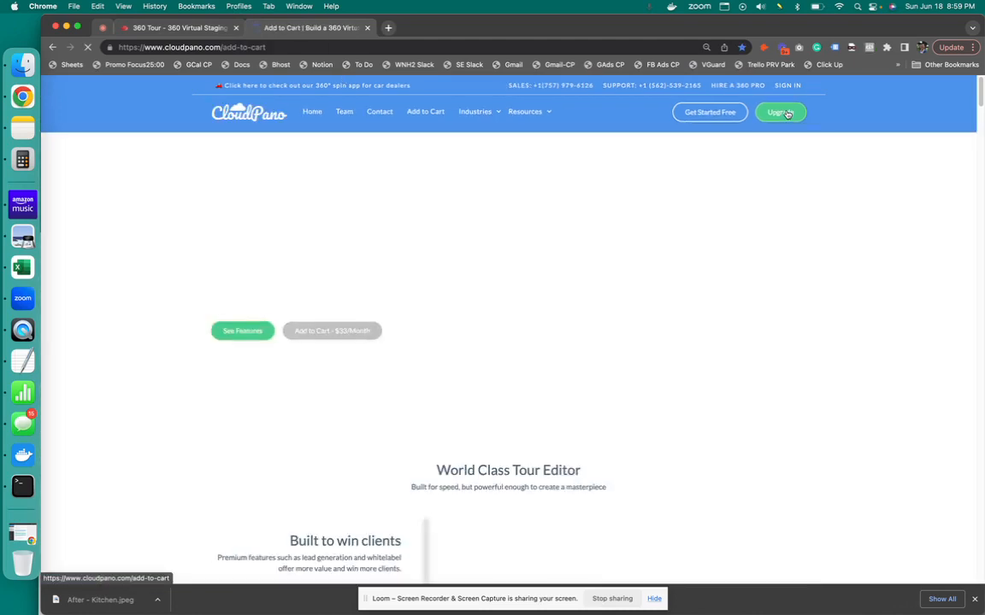